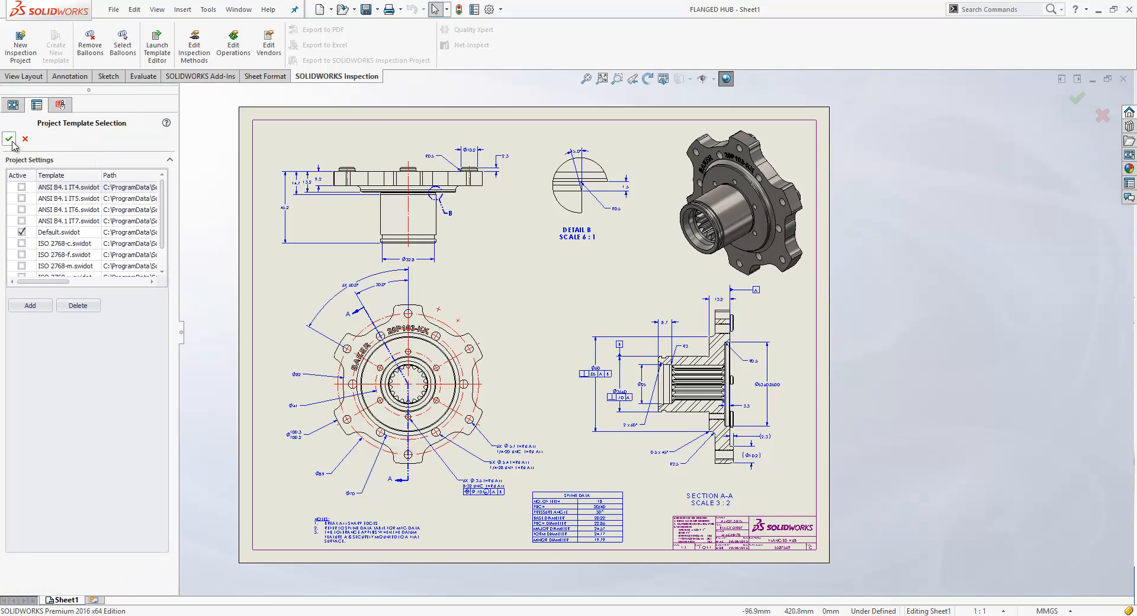
- Start a Default.swidot inspection project, linking part number and revision to drawing custom properties
click(9, 139)
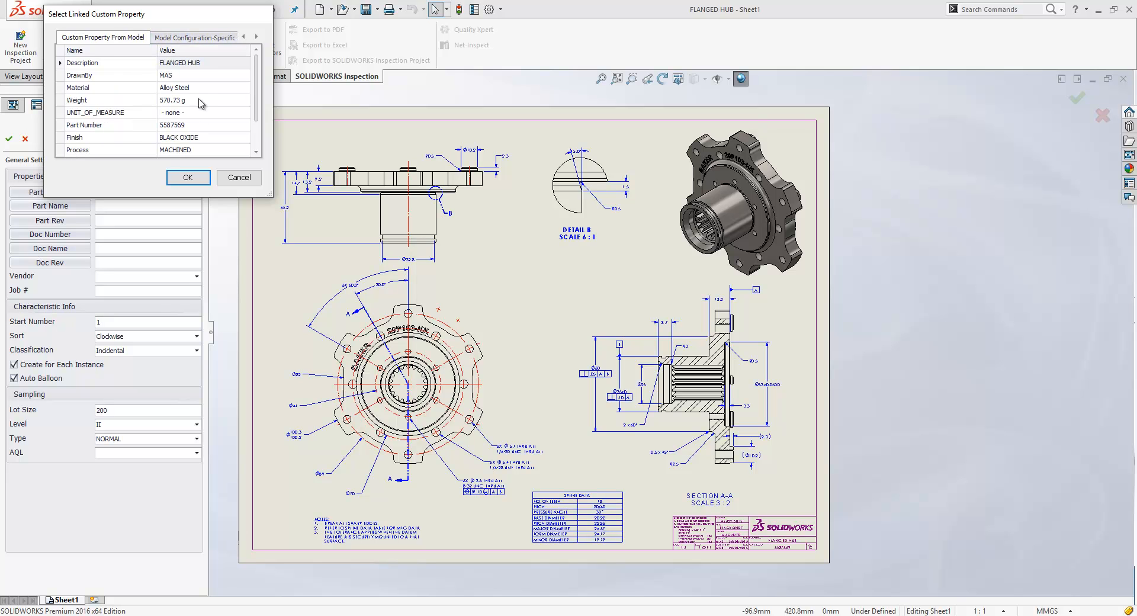
click(109, 125)
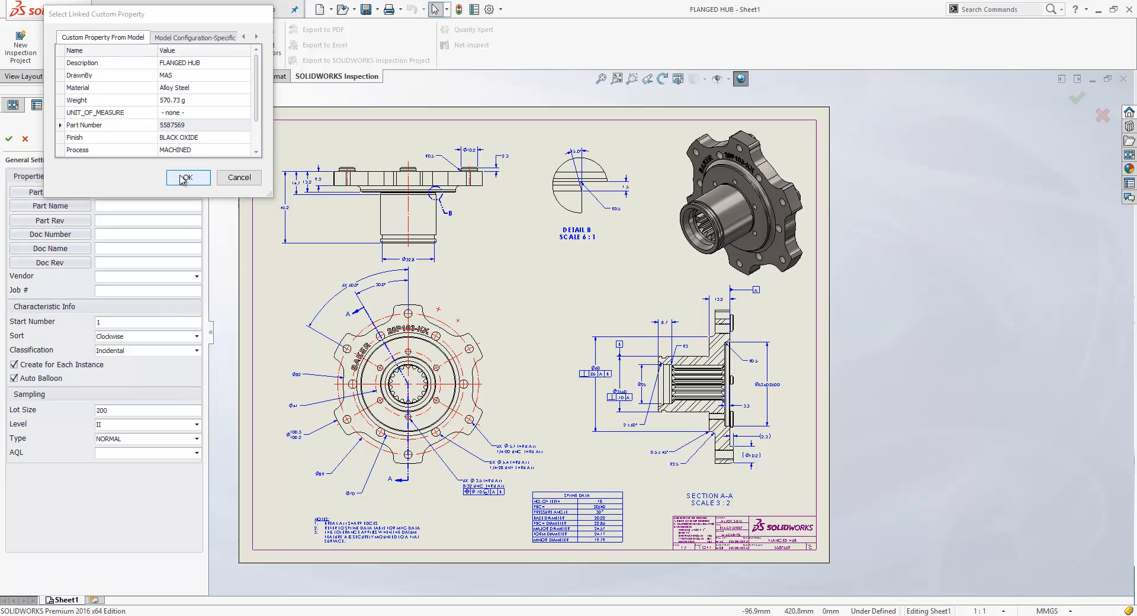
click(130, 38)
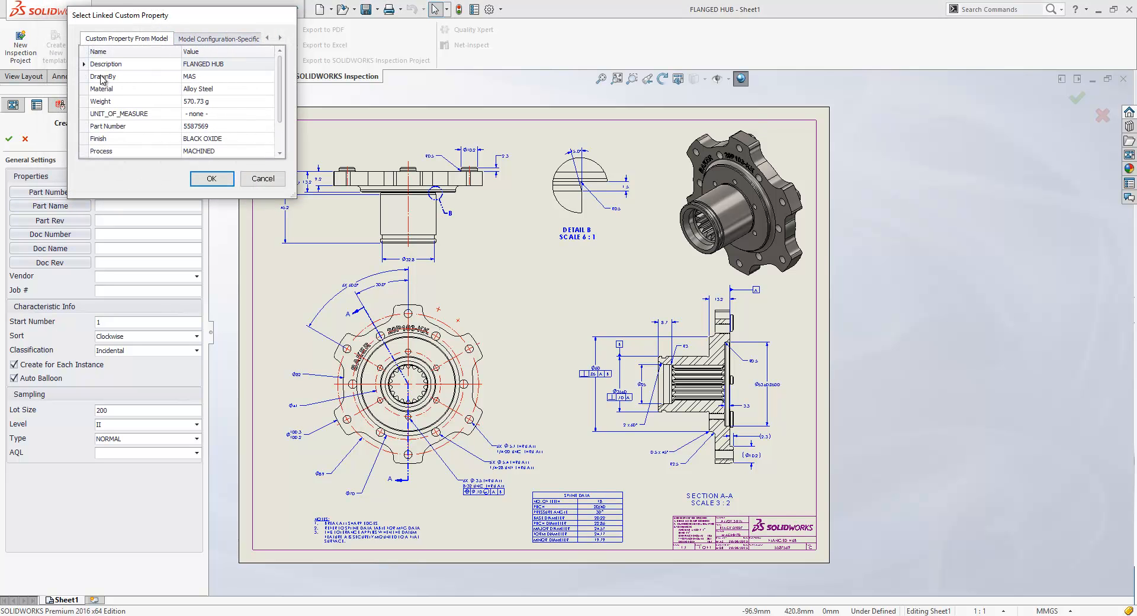
click(211, 178)
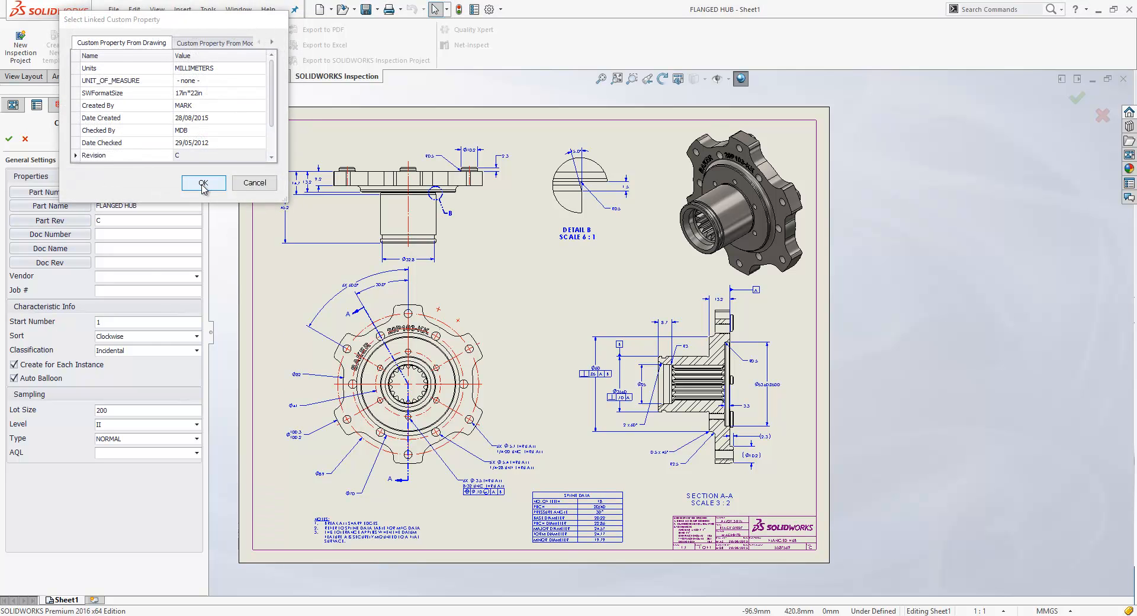
- Confirm the linked revision, keep Incidental classification, review AQL values, and advance to extraction settings
click(203, 183)
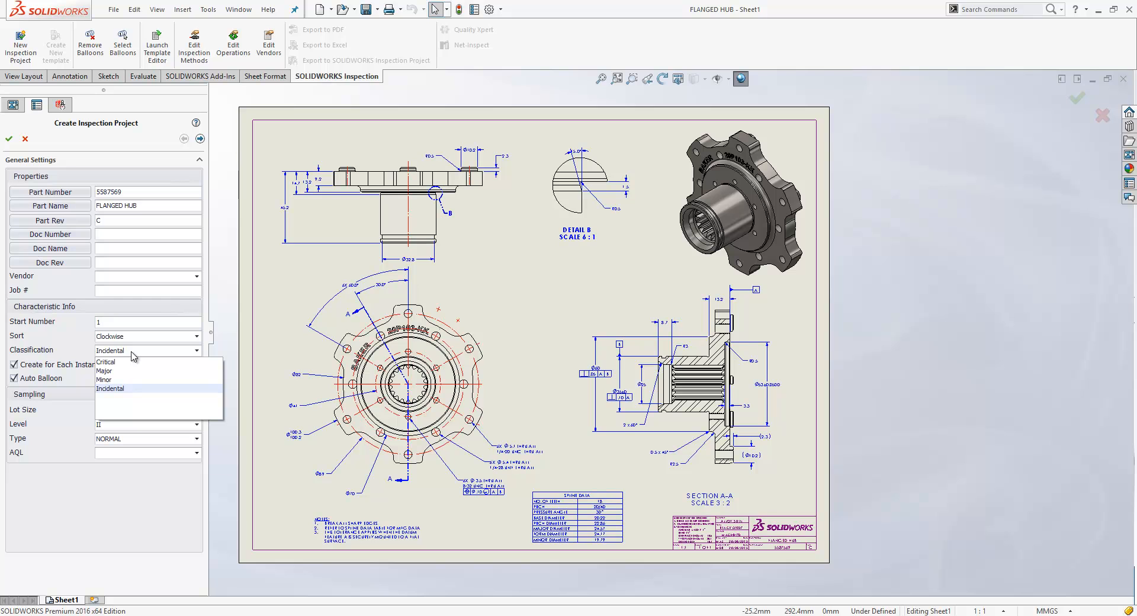
click(110, 388)
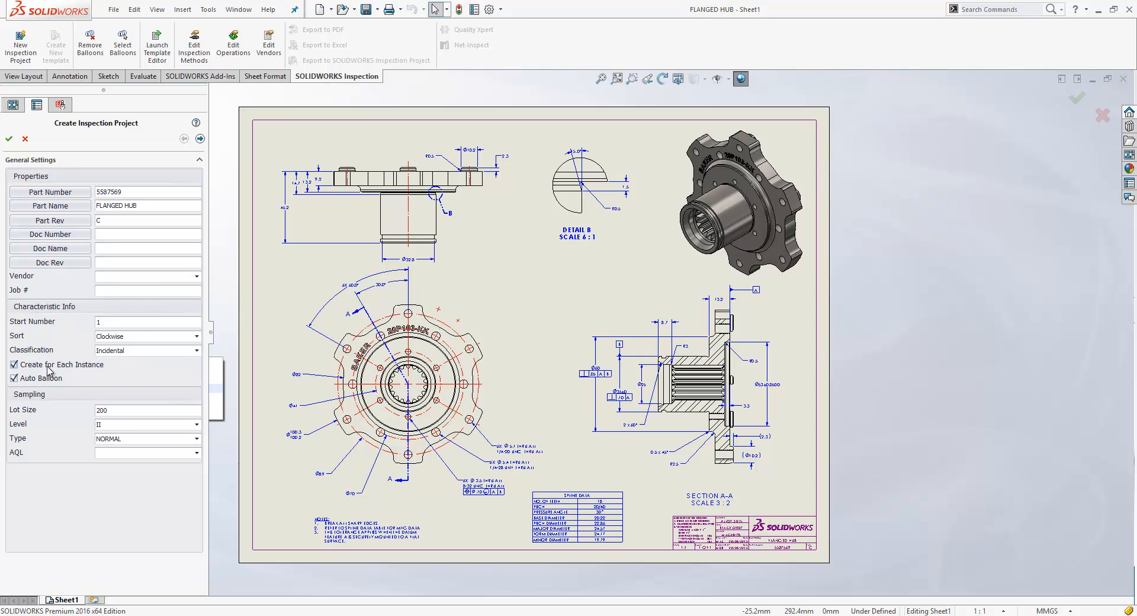
mouse_move(48, 370)
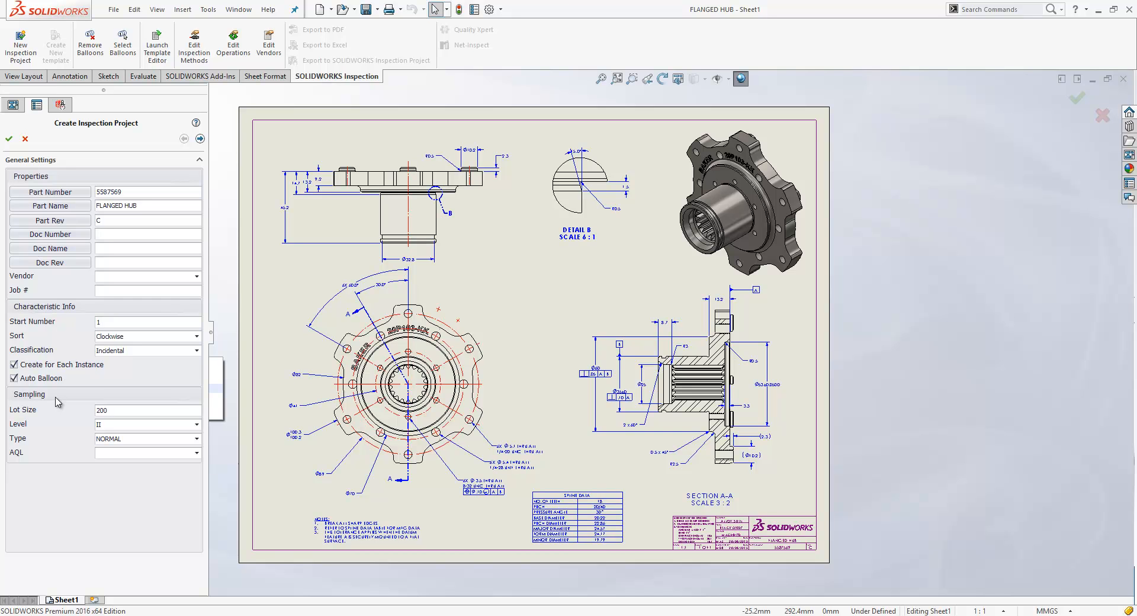
mouse_move(58, 463)
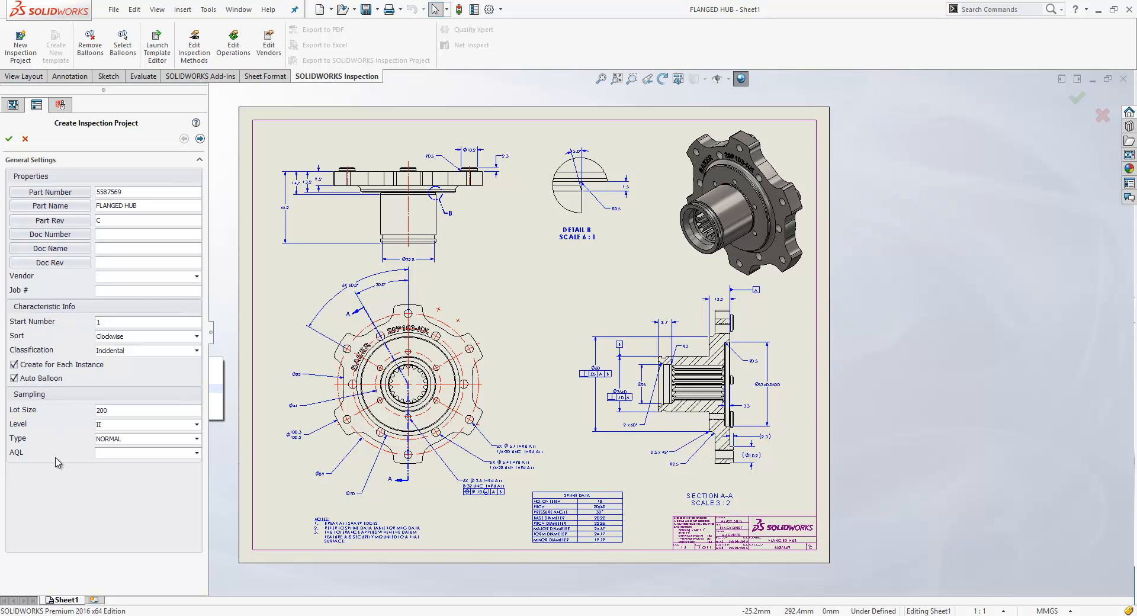
click(196, 452)
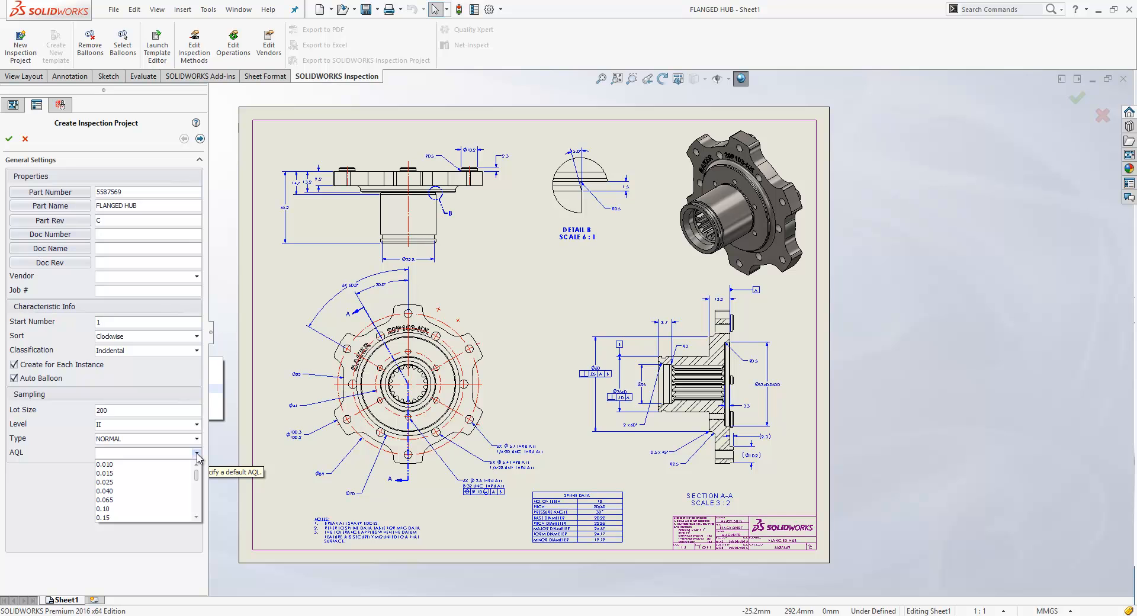
click(184, 138)
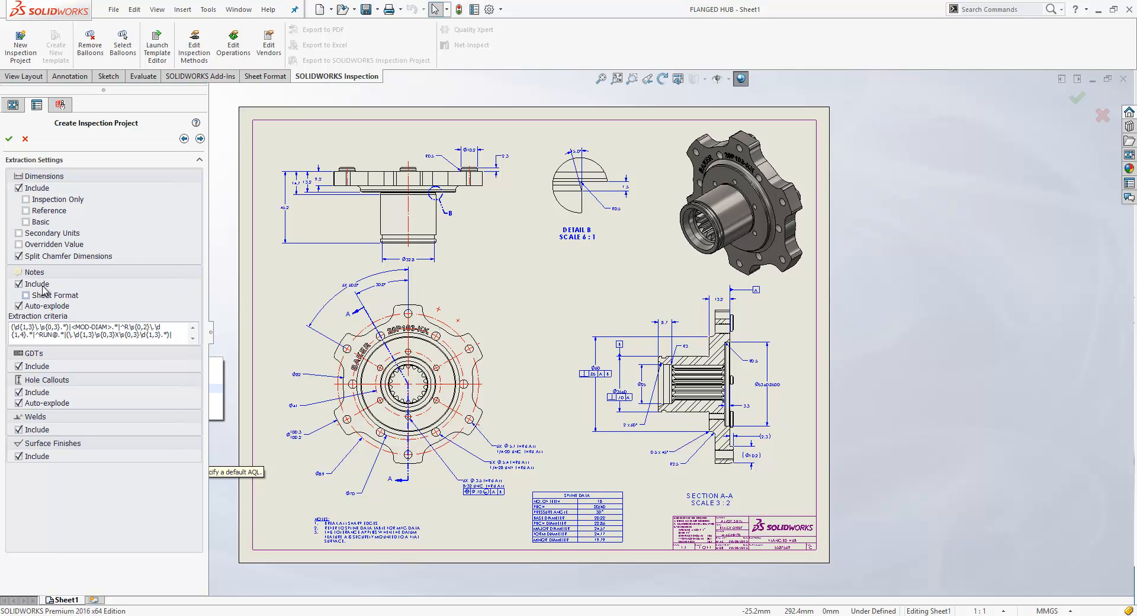
mouse_move(27, 295)
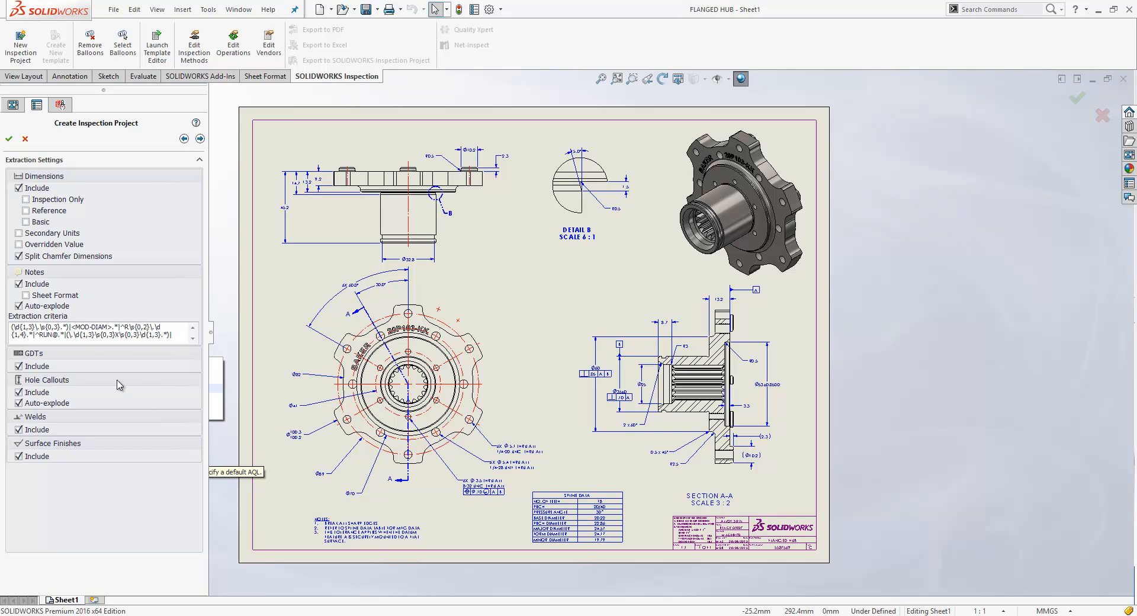
- Advance to Tolerance Settings showing by-precision linear tolerances in millimetres
click(200, 138)
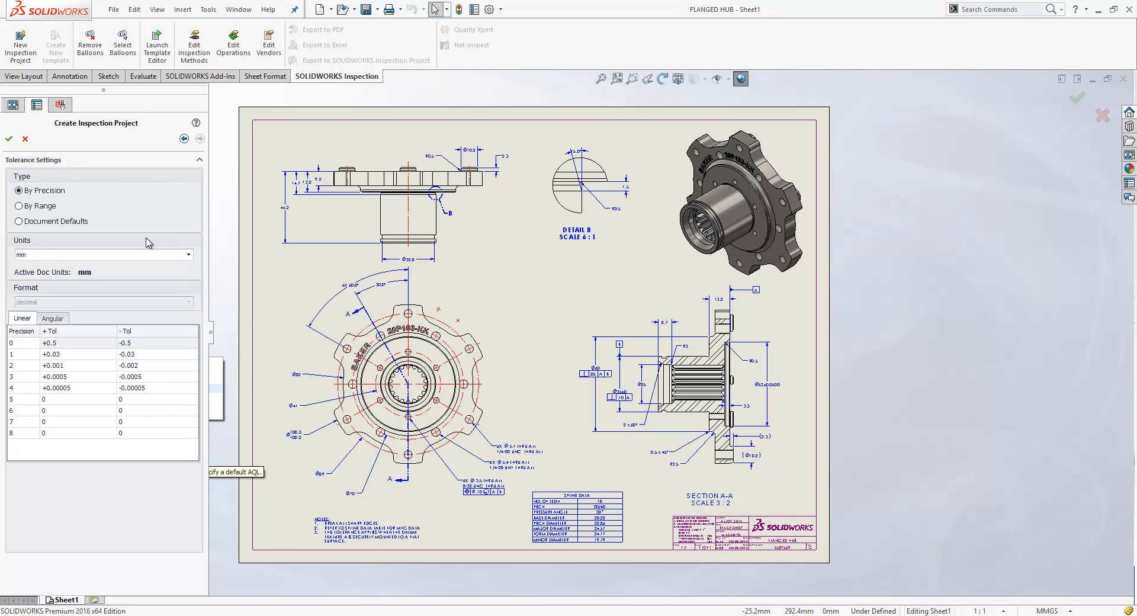
mouse_move(72, 353)
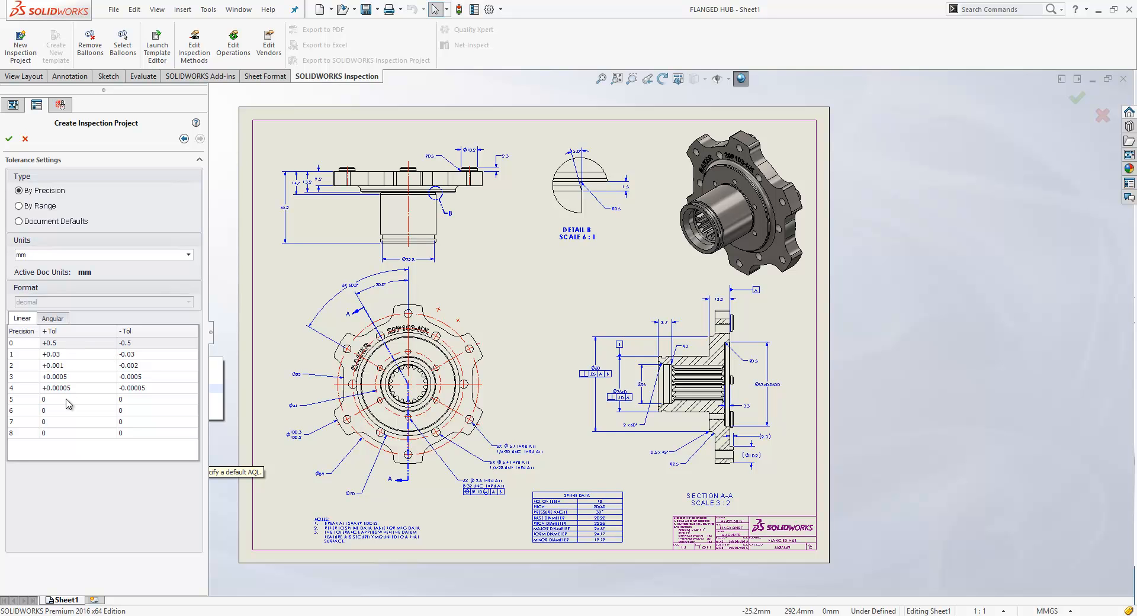
mouse_move(73, 370)
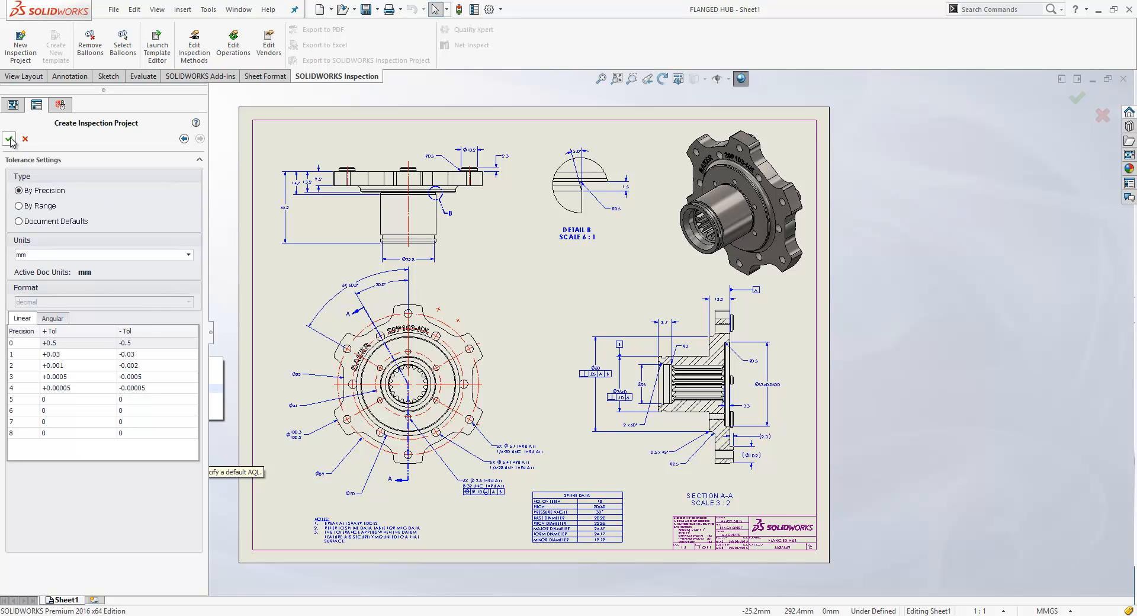
- Create the ballooned project, then select and right-click characteristic 2, the 13.2 dimension
click(10, 139)
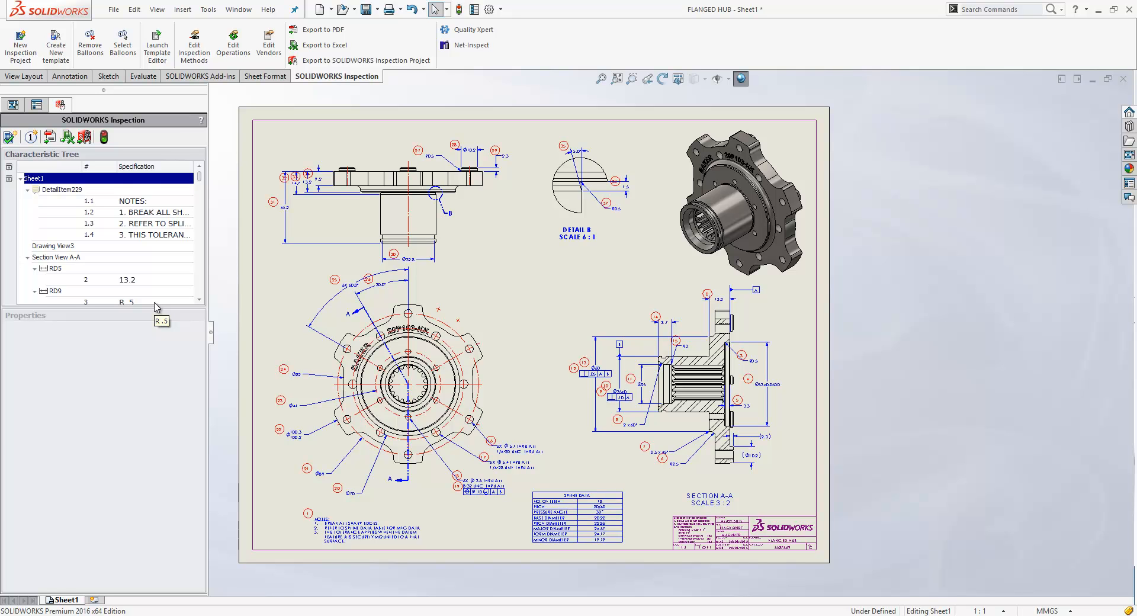
mouse_move(221, 292)
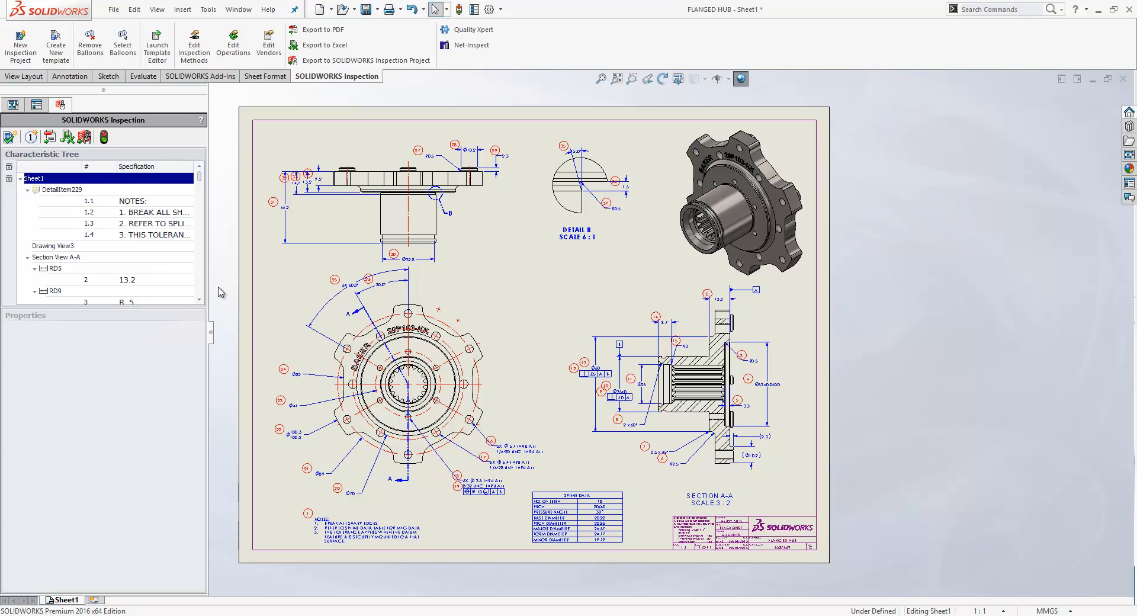
mouse_move(125, 192)
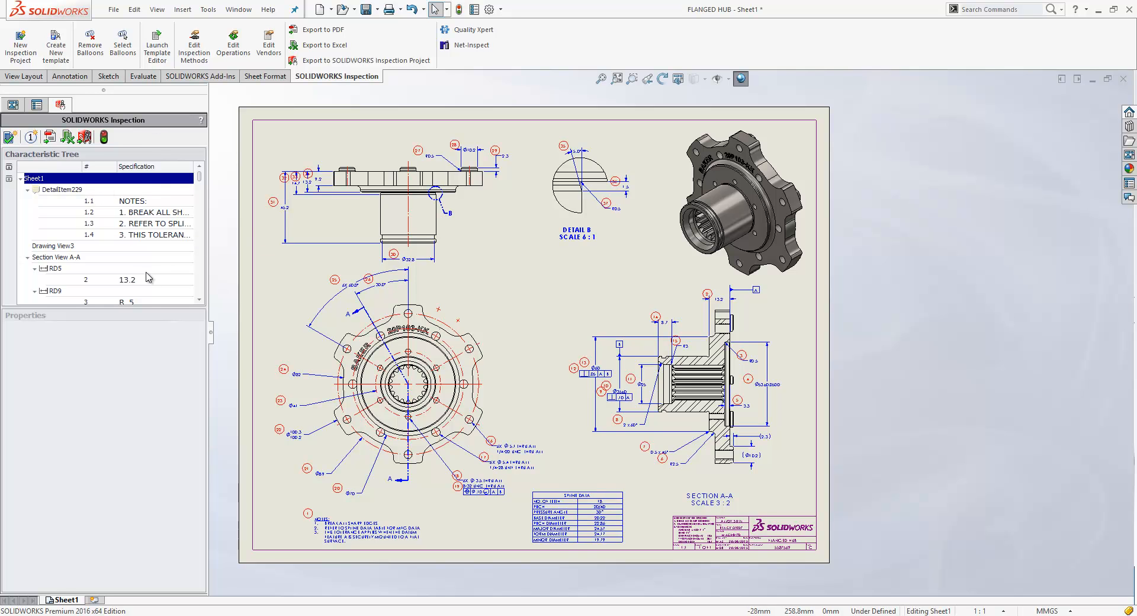
click(127, 280)
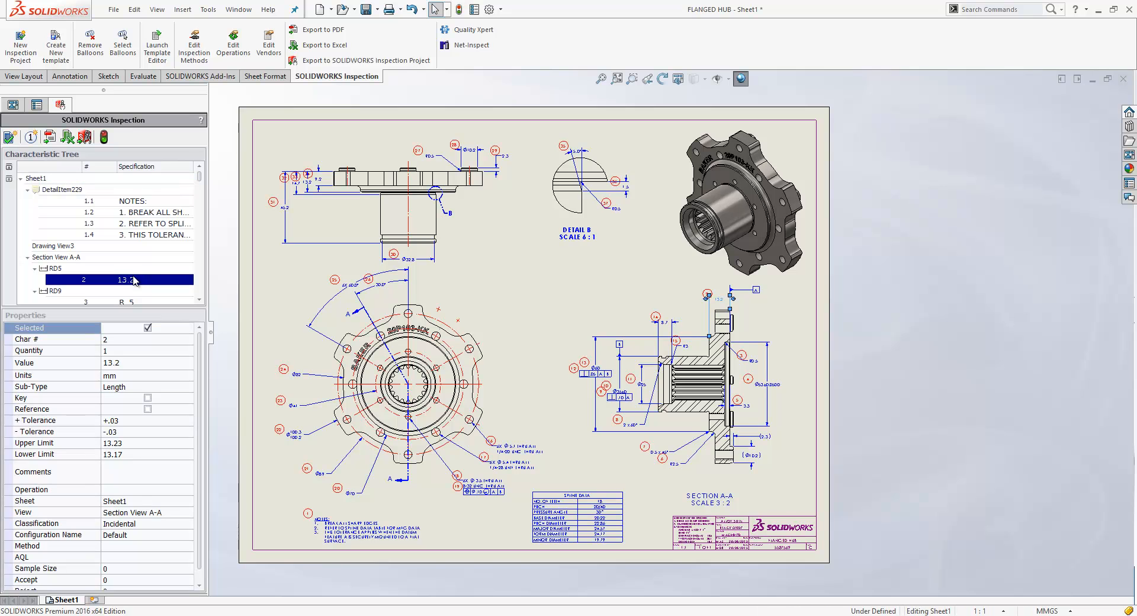
right_click(120, 279)
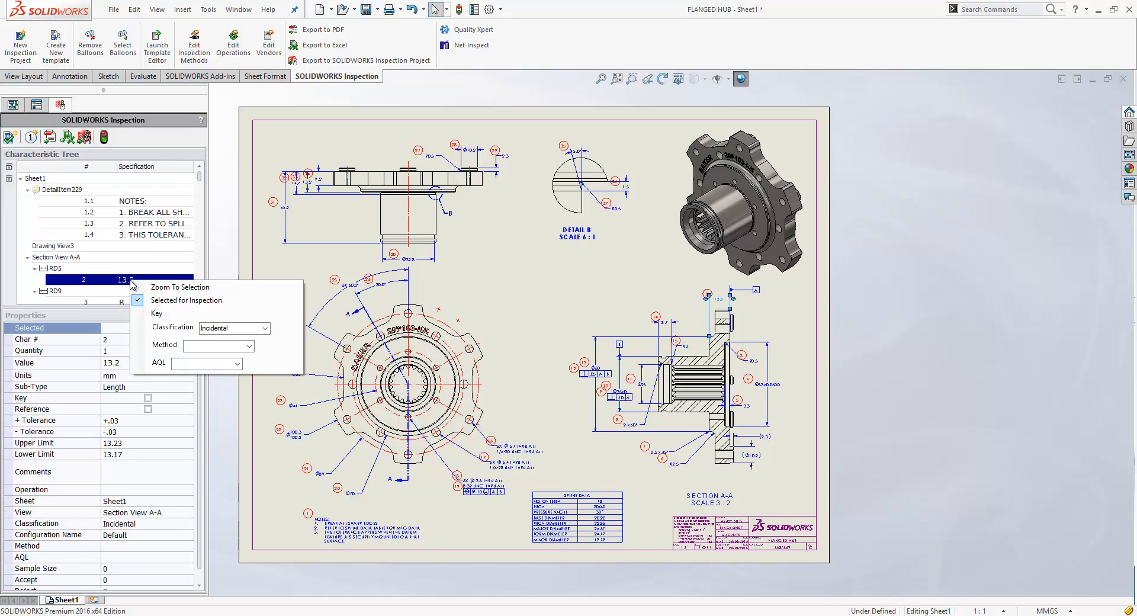
- Zoom to characteristic 2 and check its blank Operation and Method property fields
click(180, 287)
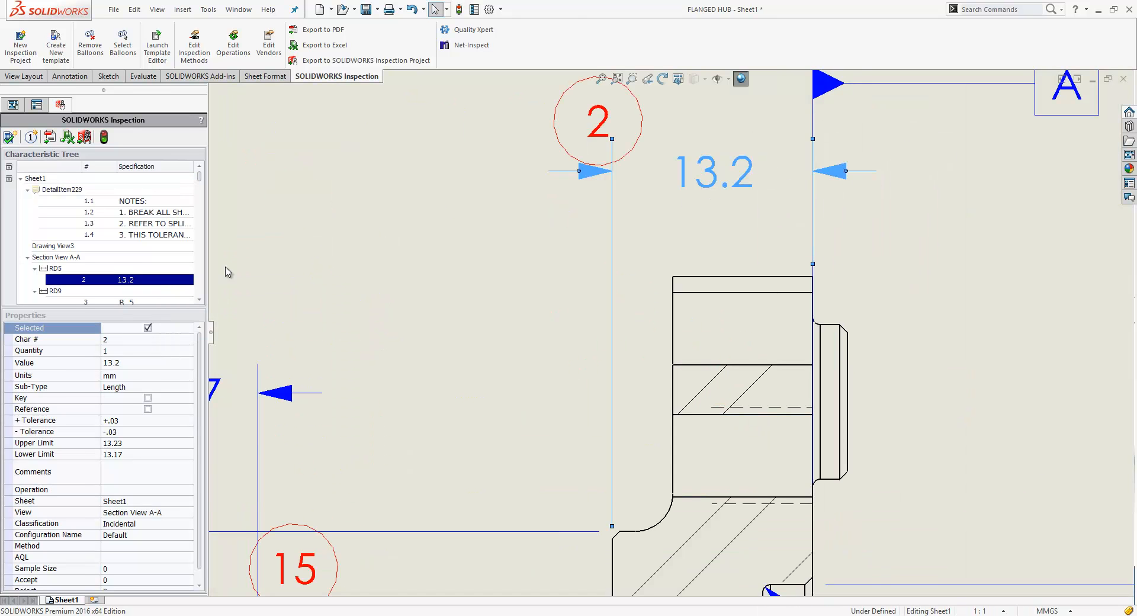
mouse_move(711, 194)
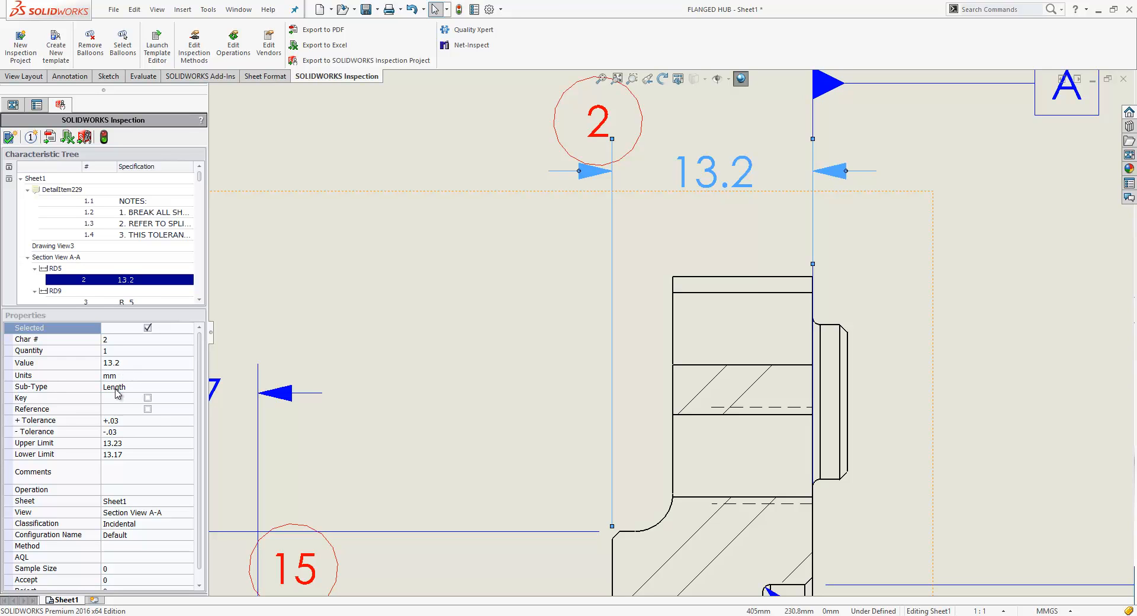
mouse_move(129, 389)
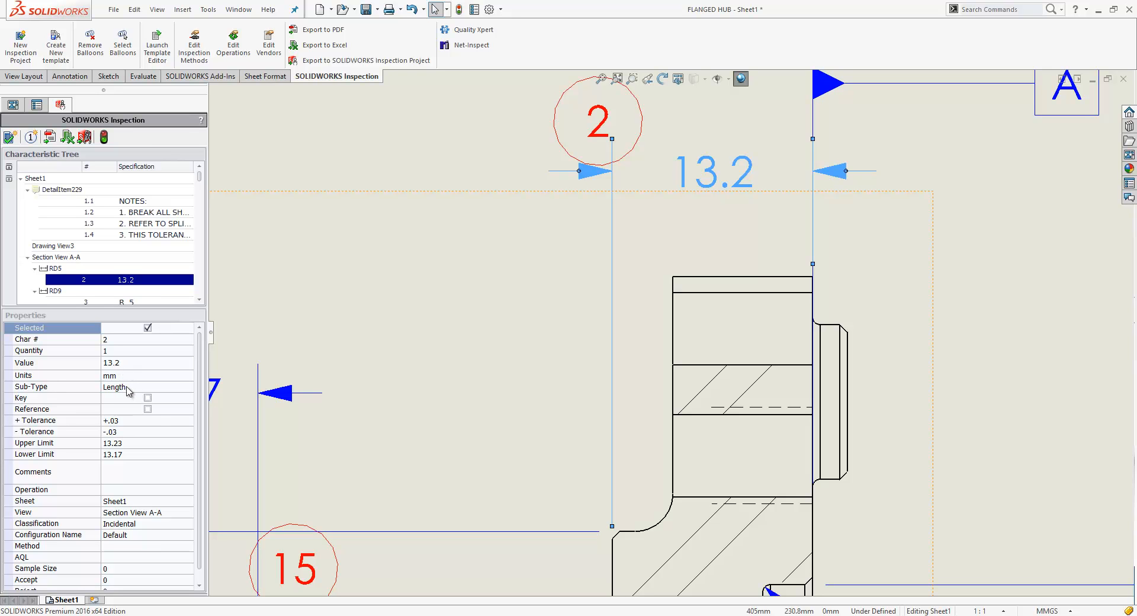
mouse_move(125, 422)
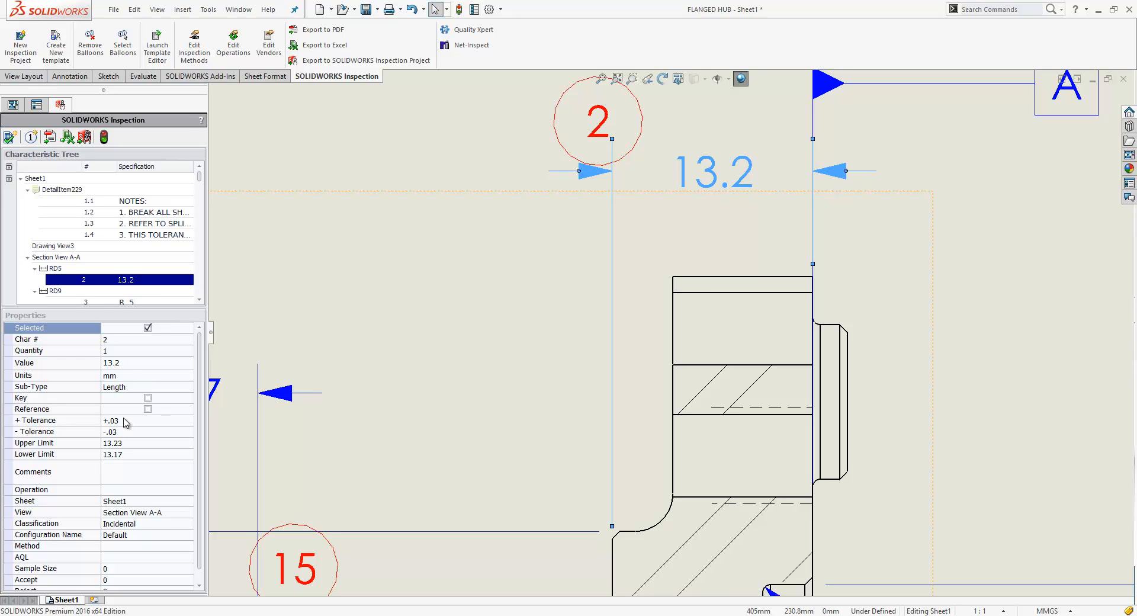
mouse_move(153, 440)
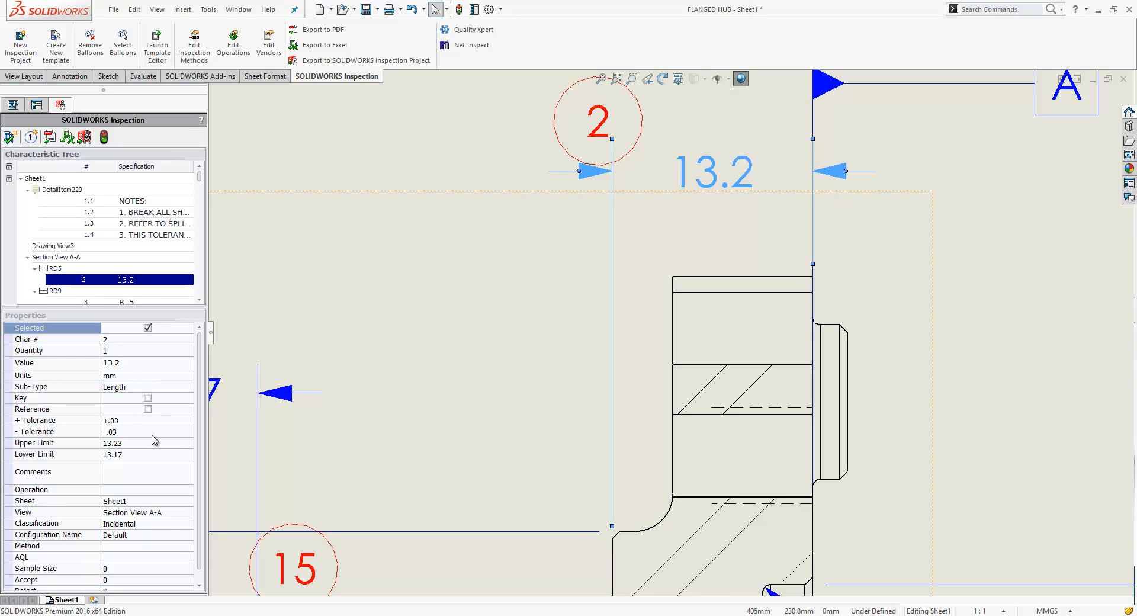
mouse_move(132, 463)
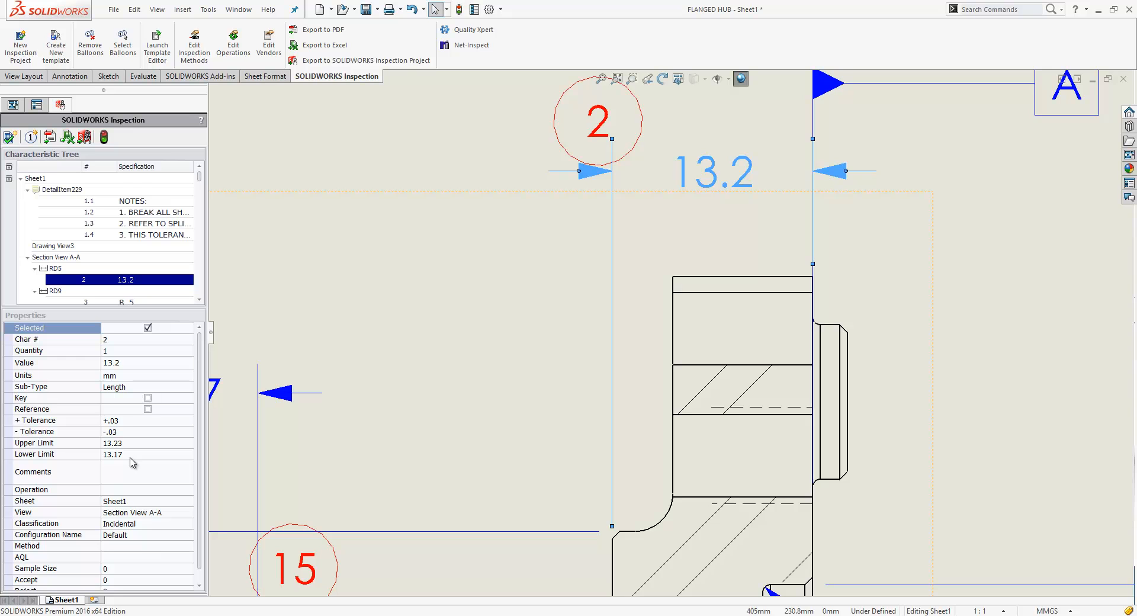
mouse_move(200, 476)
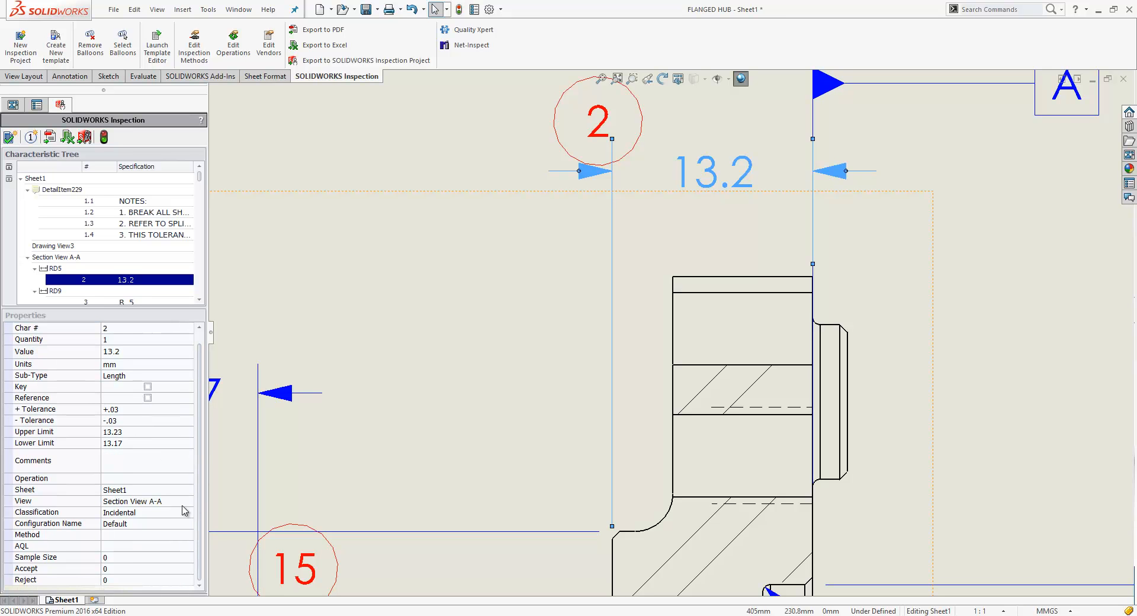
click(141, 478)
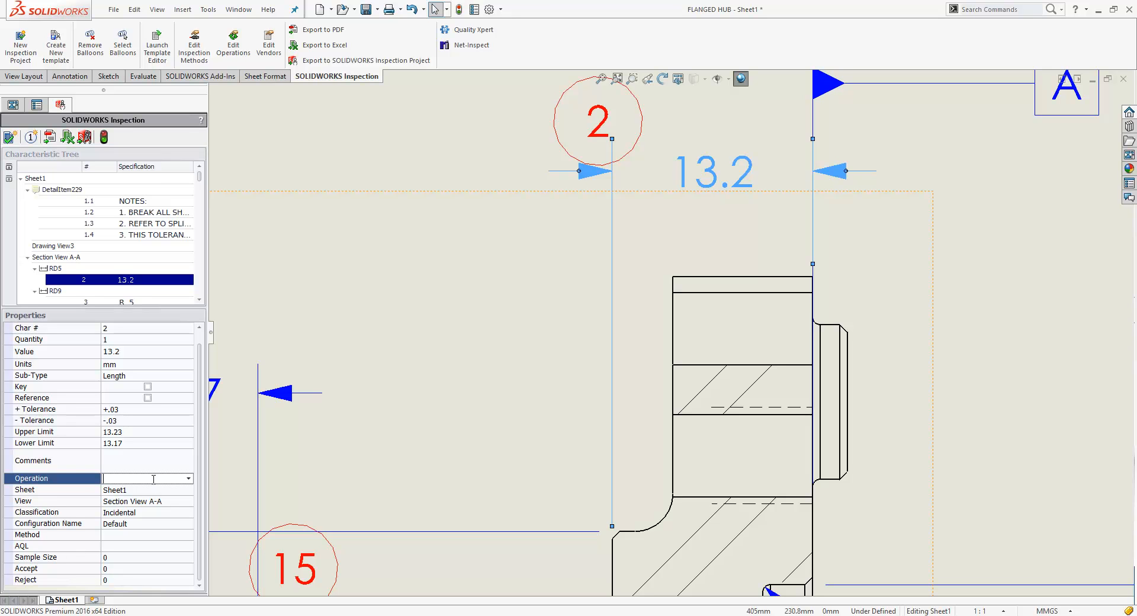
click(187, 477)
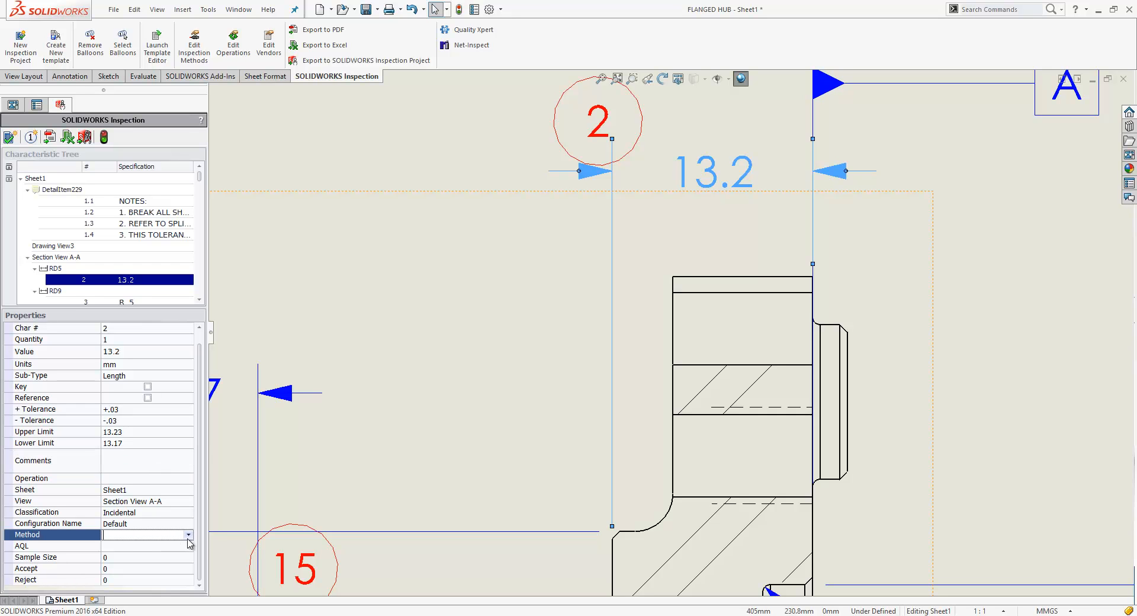
click(188, 535)
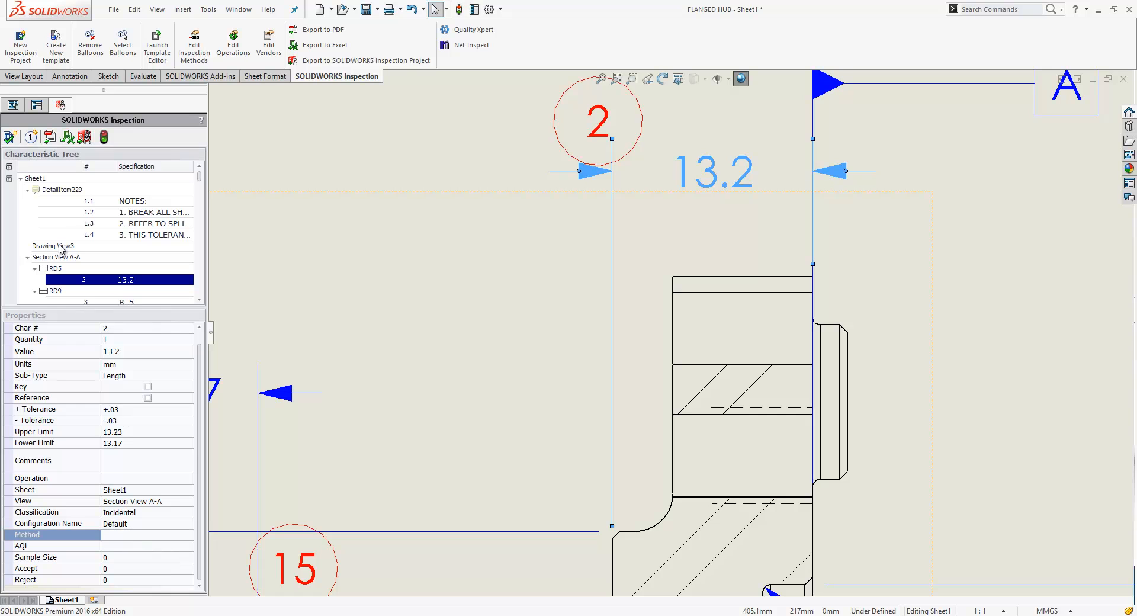
mouse_move(83, 137)
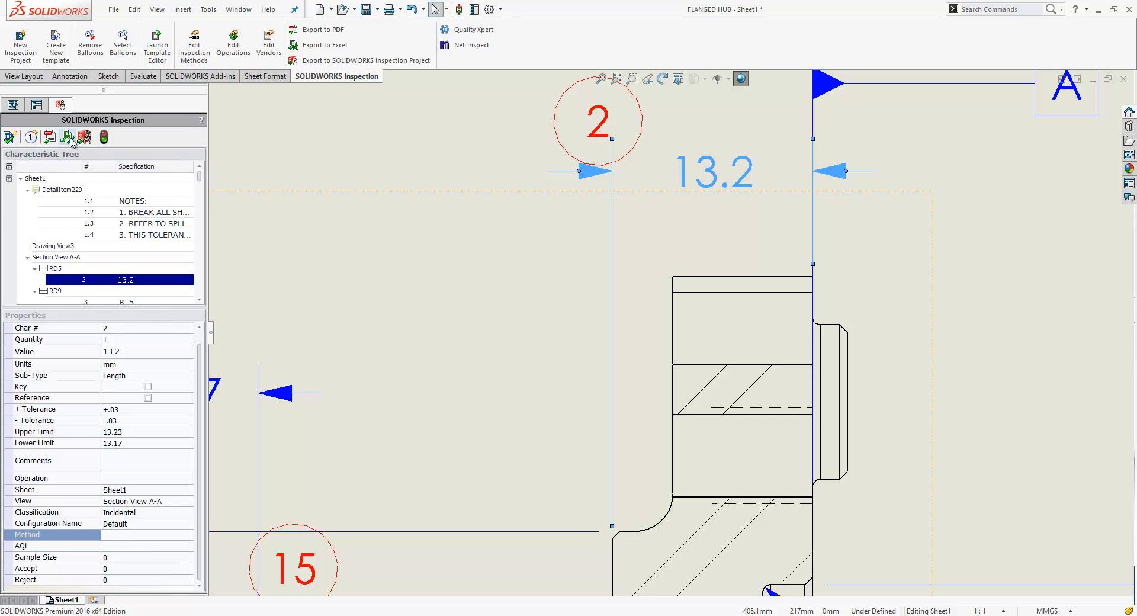
mouse_move(67, 138)
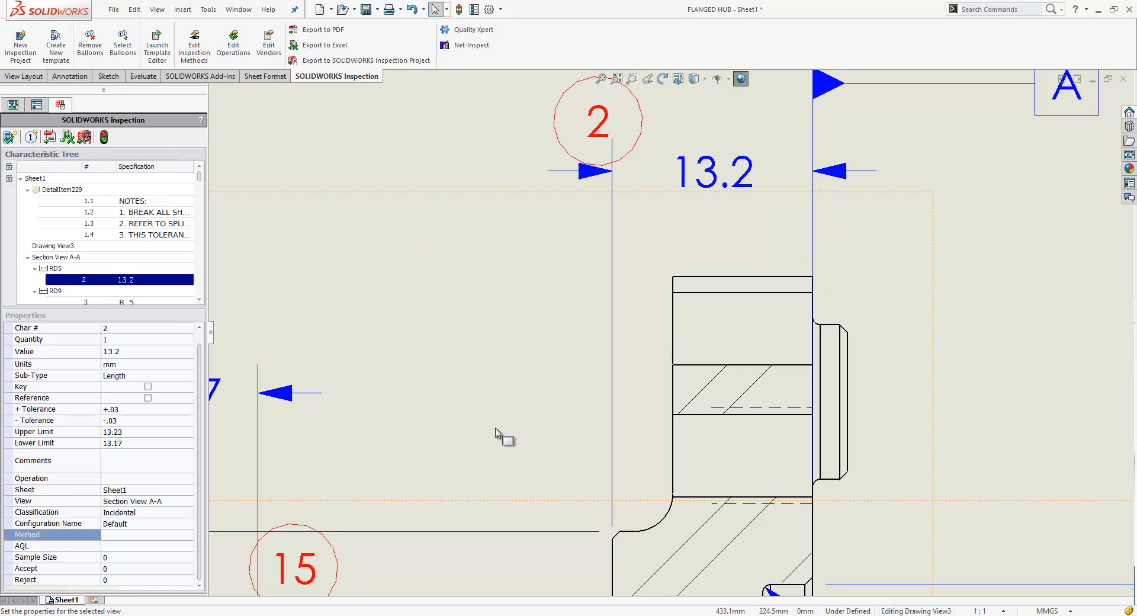
mouse_move(498, 432)
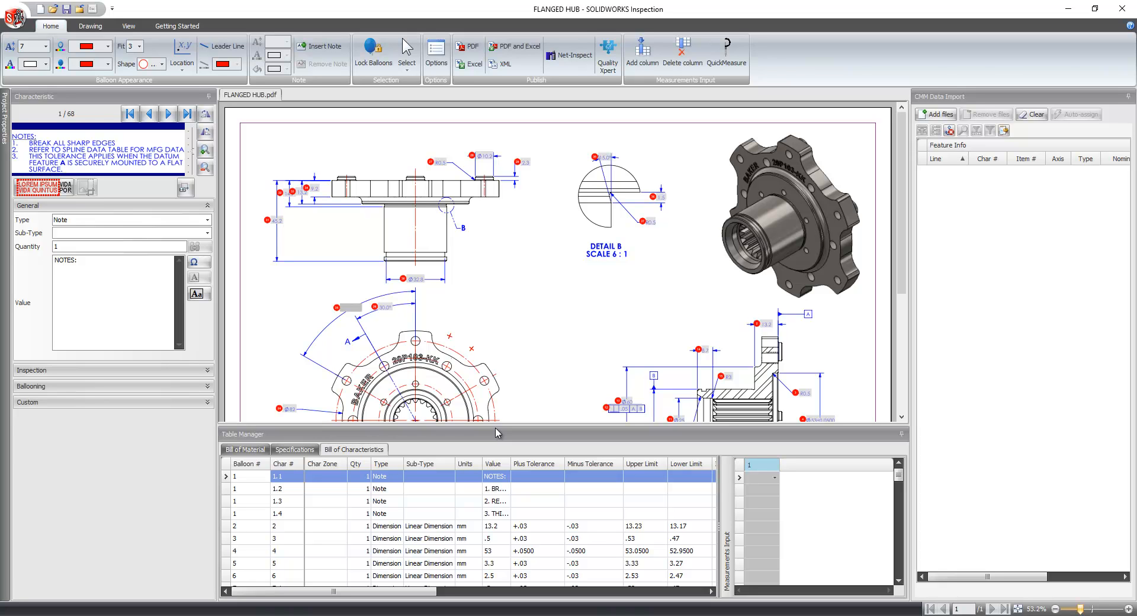
mouse_move(388, 419)
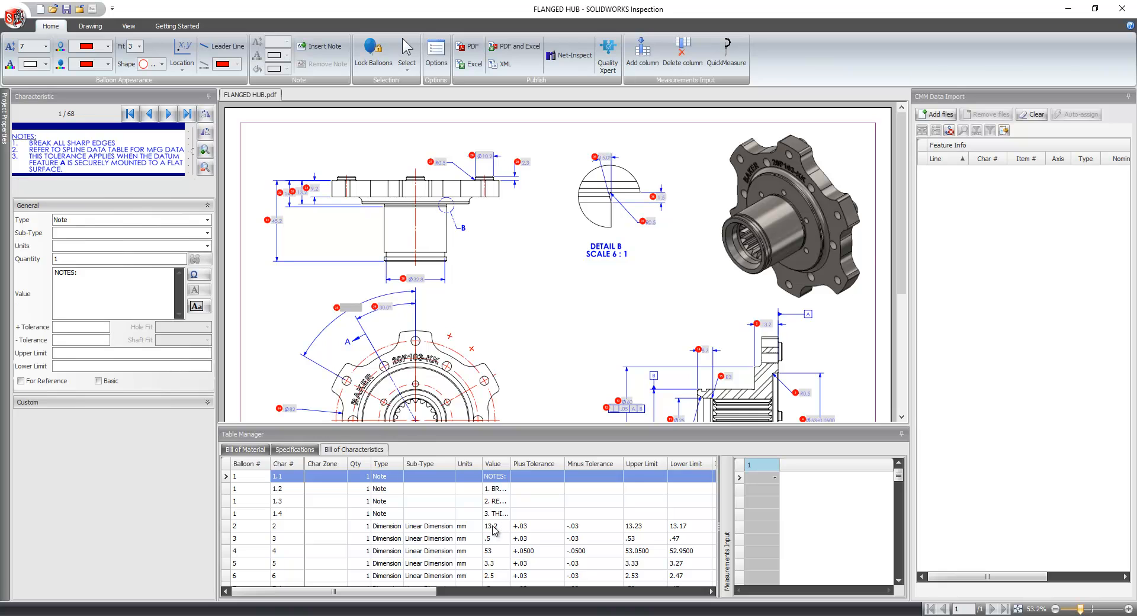
- Right-click characteristic 2, the 13.2 row, in the Bill of Characteristics
right_click(491, 525)
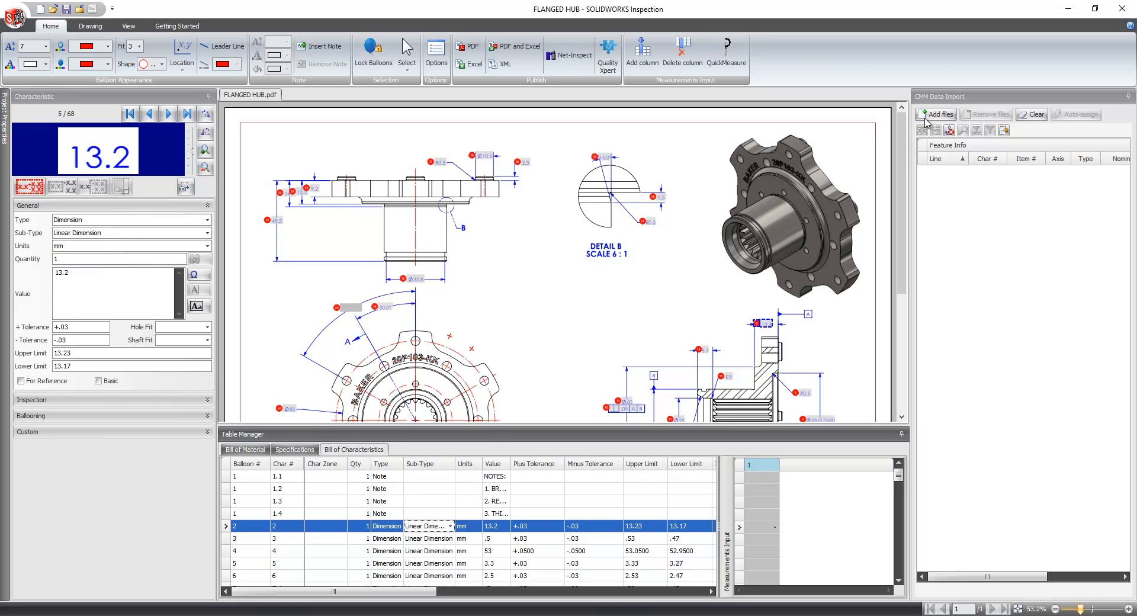
- Import the PDCMIS Flanged Hub CMM file, auto-assign results, and overwrite existing measurements
click(939, 114)
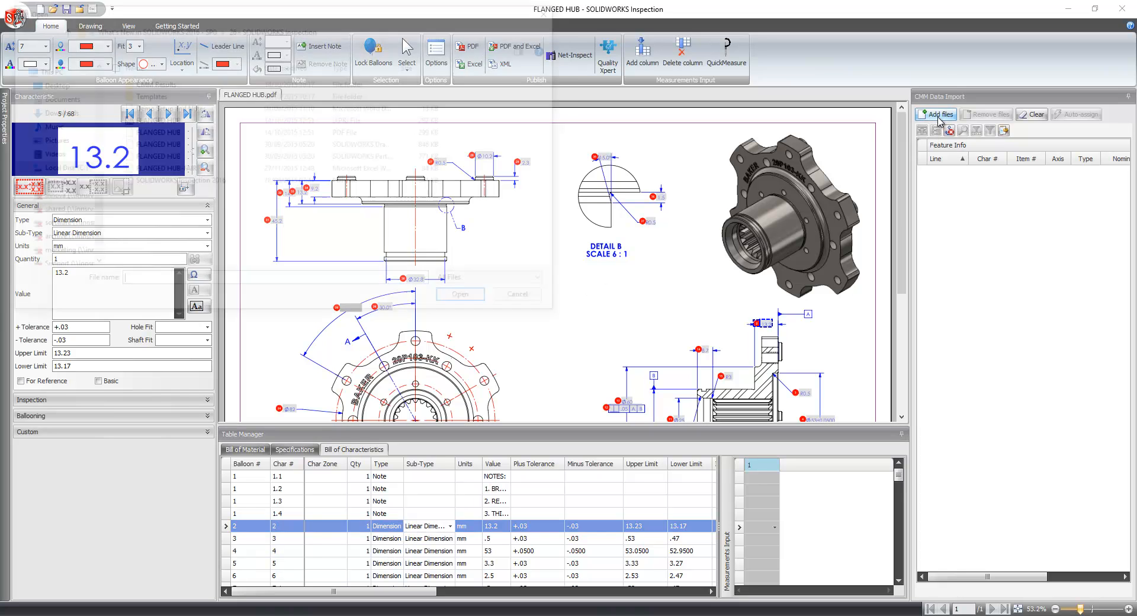
click(936, 113)
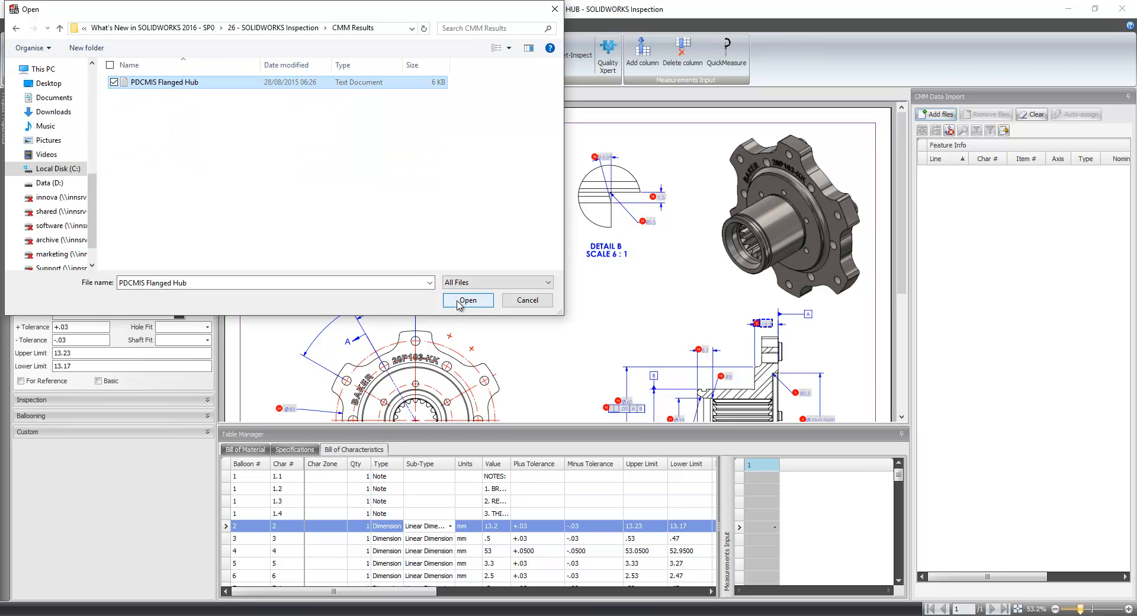
click(468, 300)
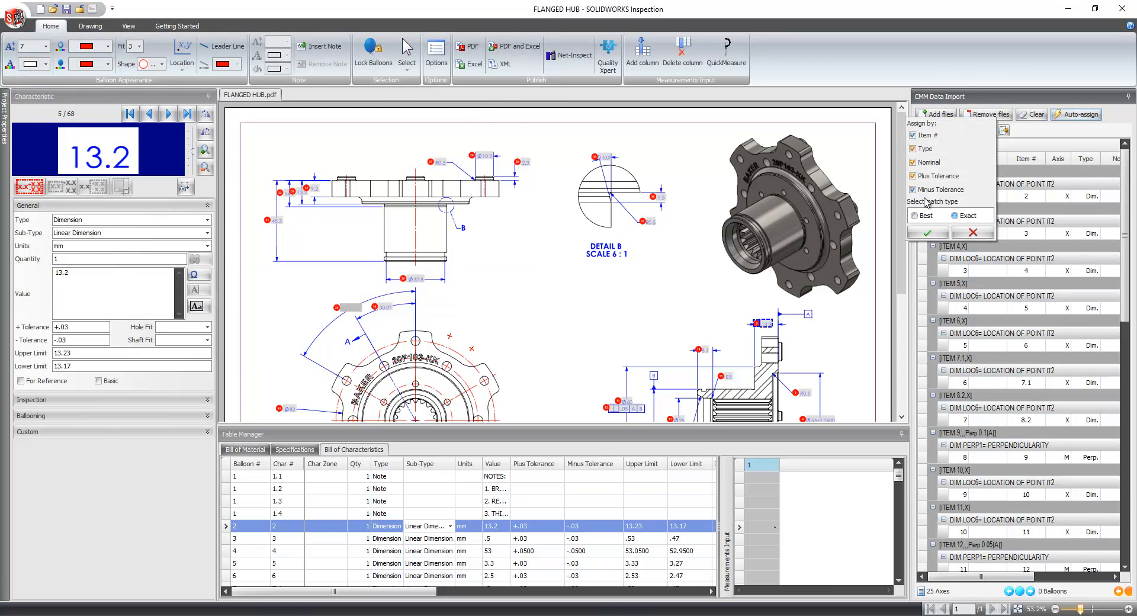
click(926, 233)
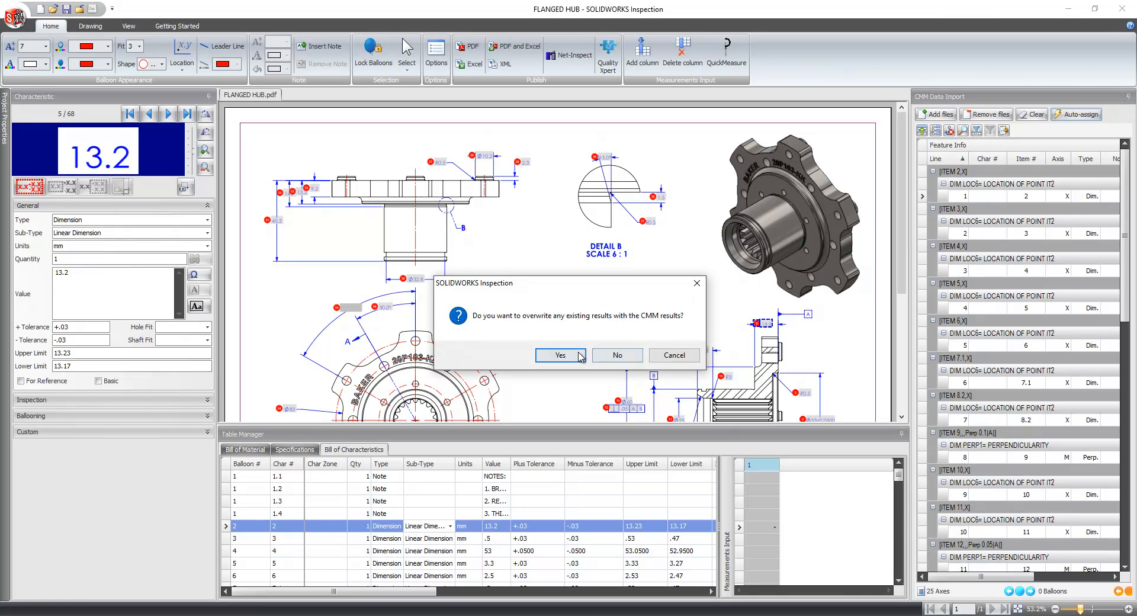
click(559, 355)
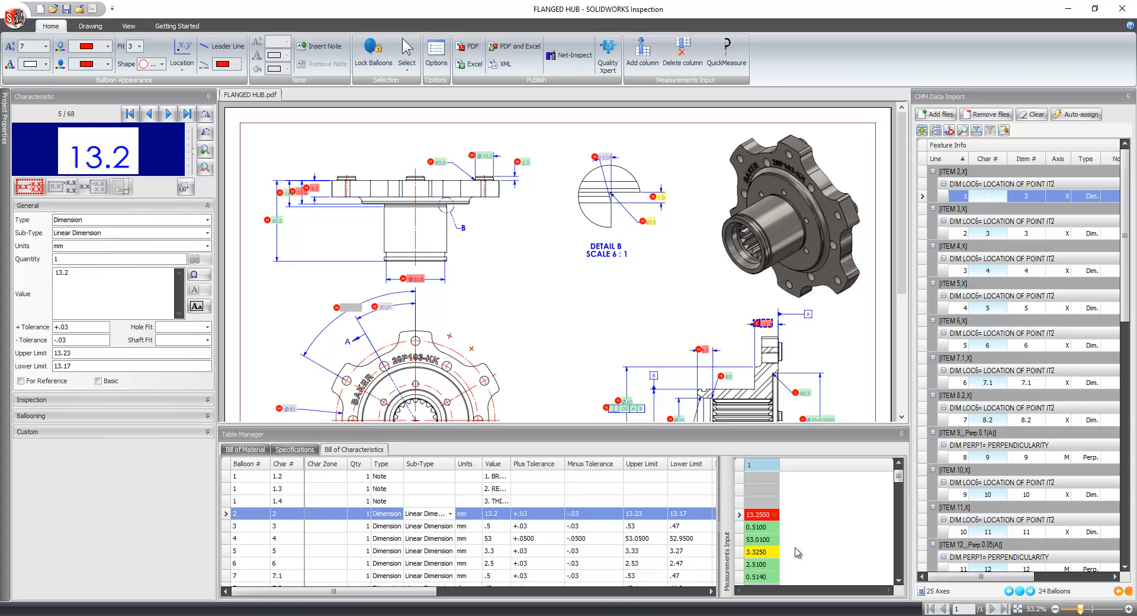
scroll(down, 3)
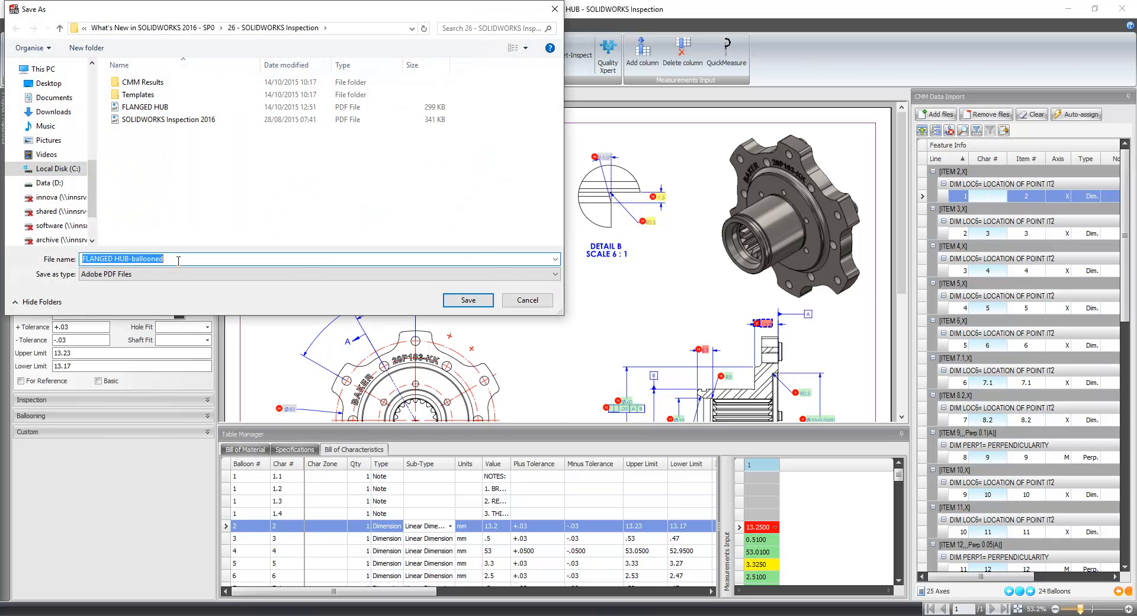
- Save the ballooned drawing as the FLANGED HUB-ballooned PDF
click(468, 299)
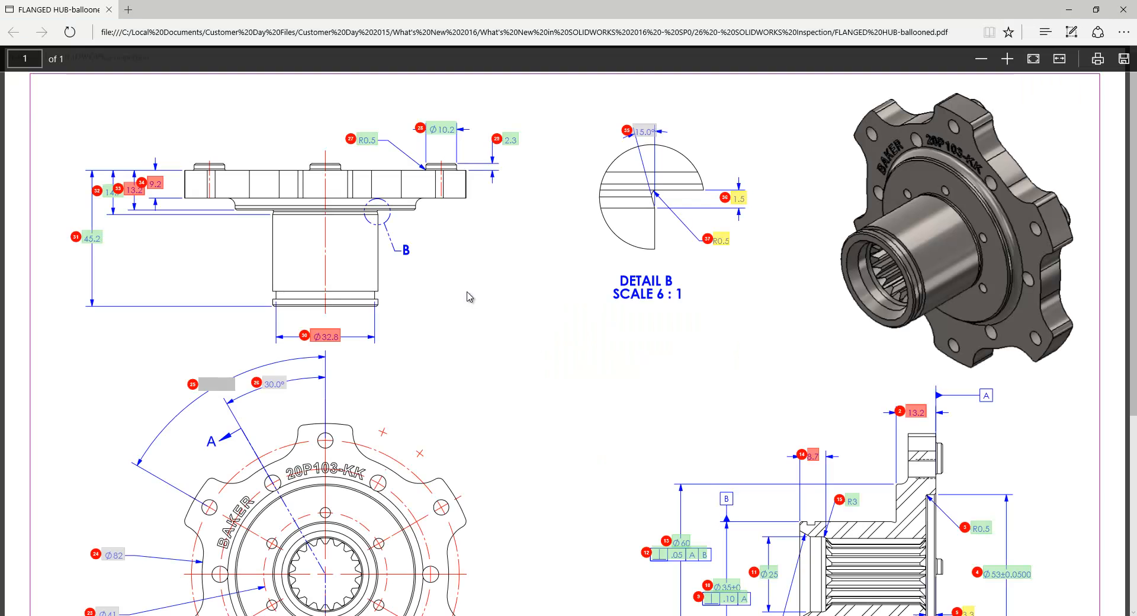
mouse_move(485, 294)
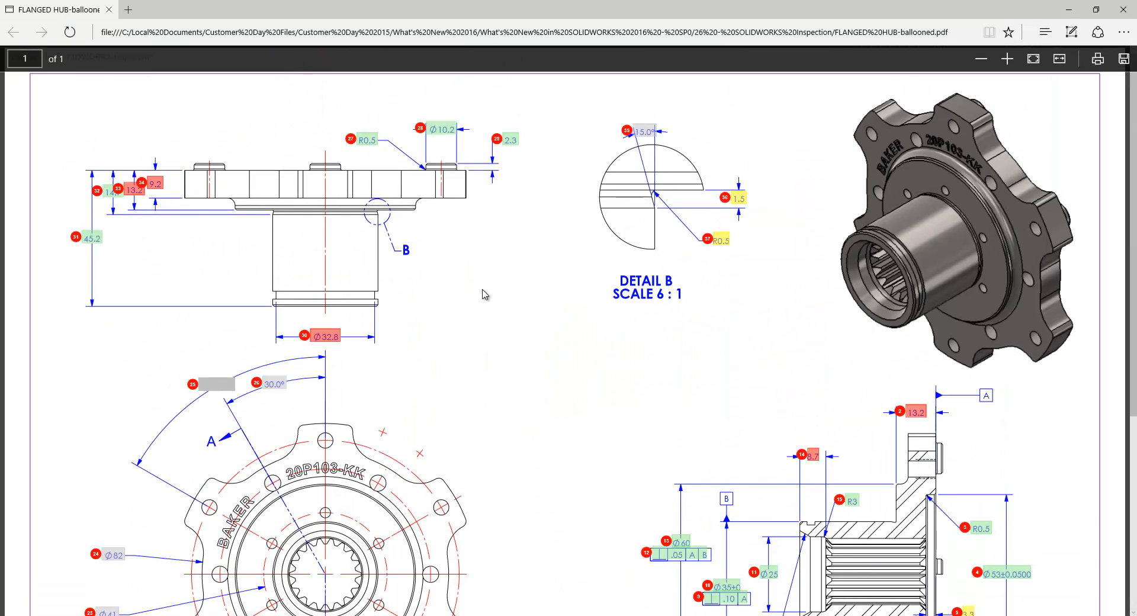
mouse_move(968, 69)
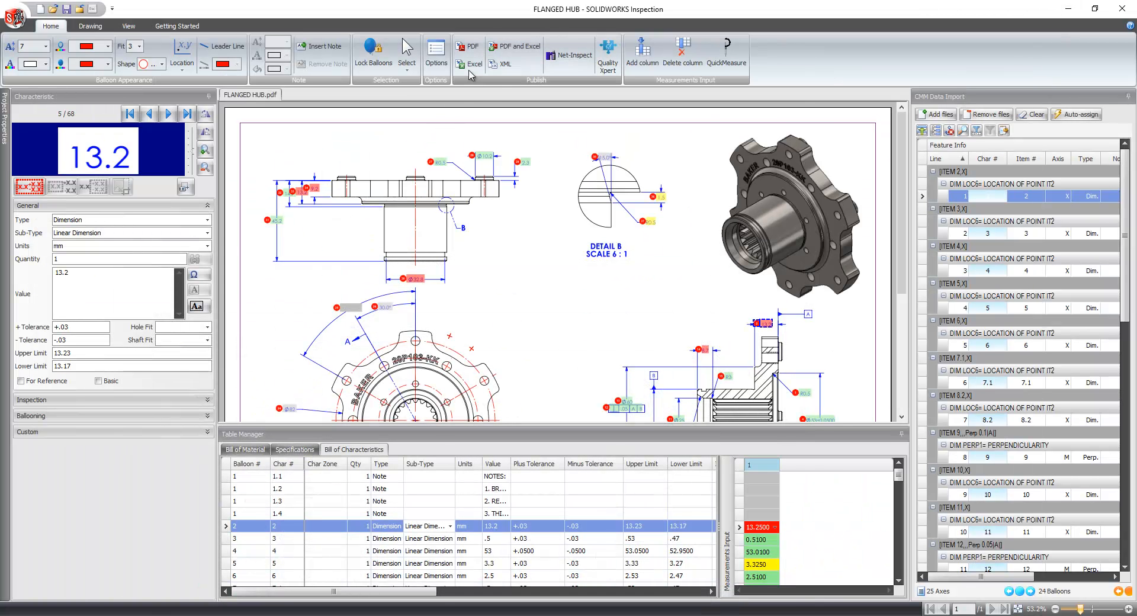
- Export the AS9102 Excel report as FLANGED HUB-FAIR, replacing the existing file
click(475, 64)
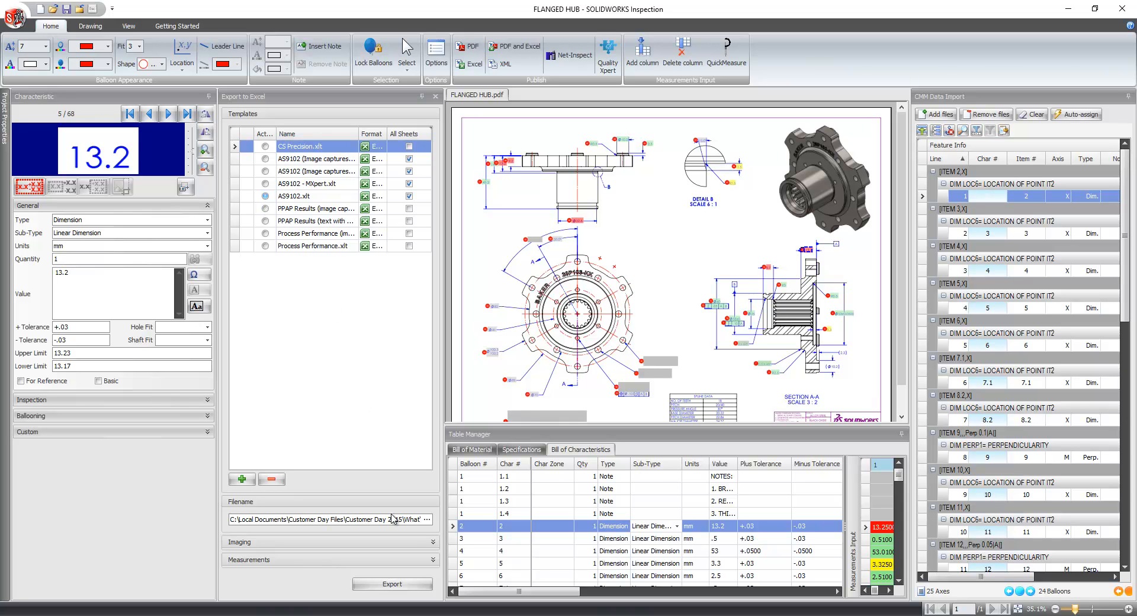
click(392, 584)
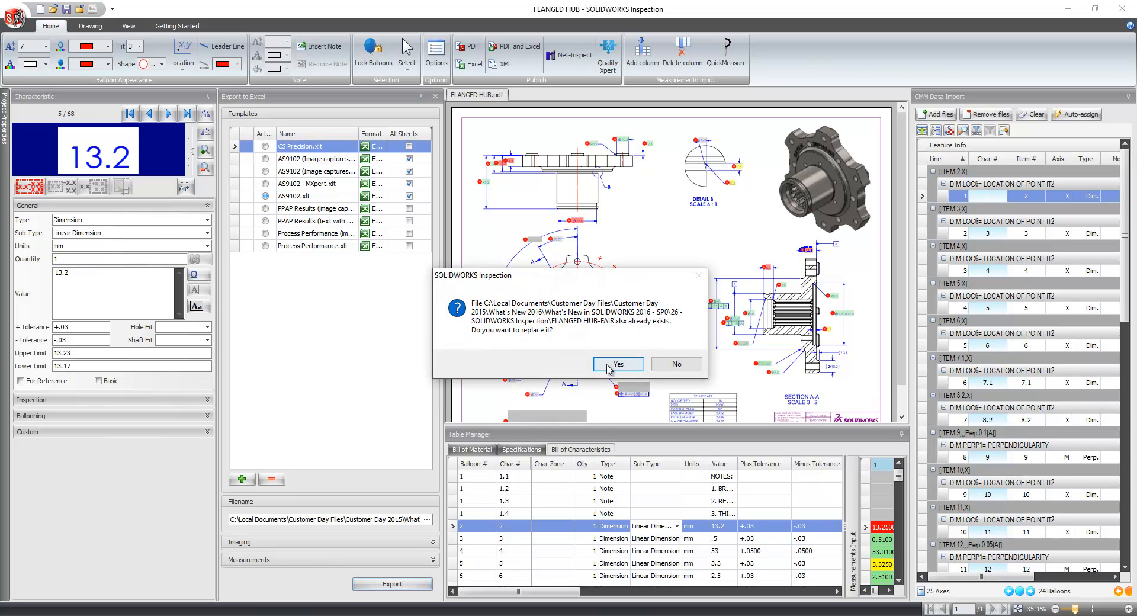
click(617, 364)
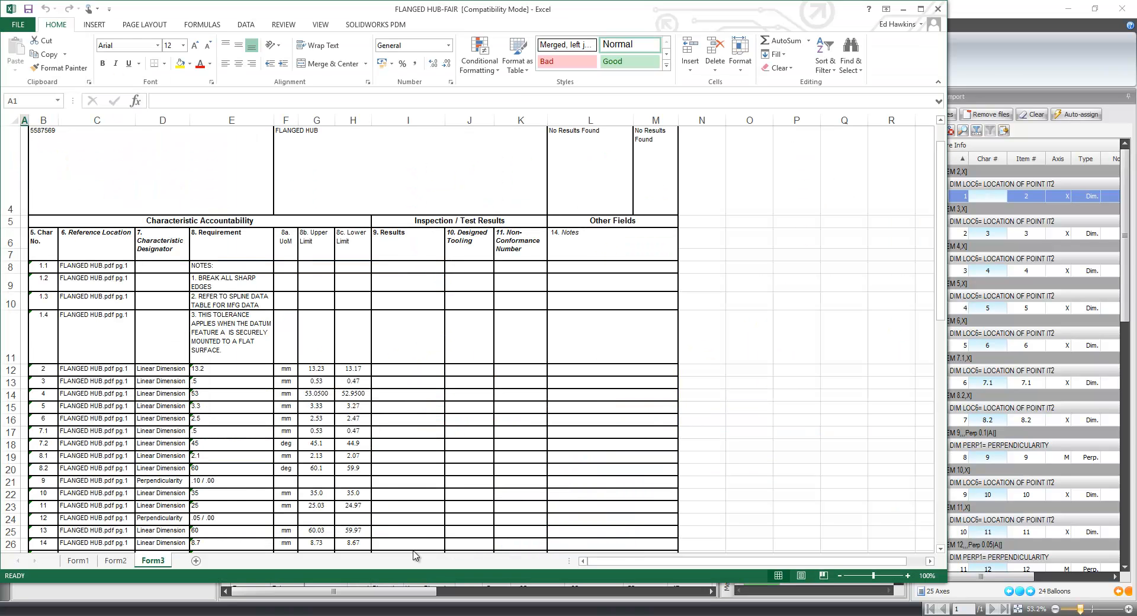
- Enter 13.2 as characteristic 2's result in cell I12, then switch windows
scroll(down, 3)
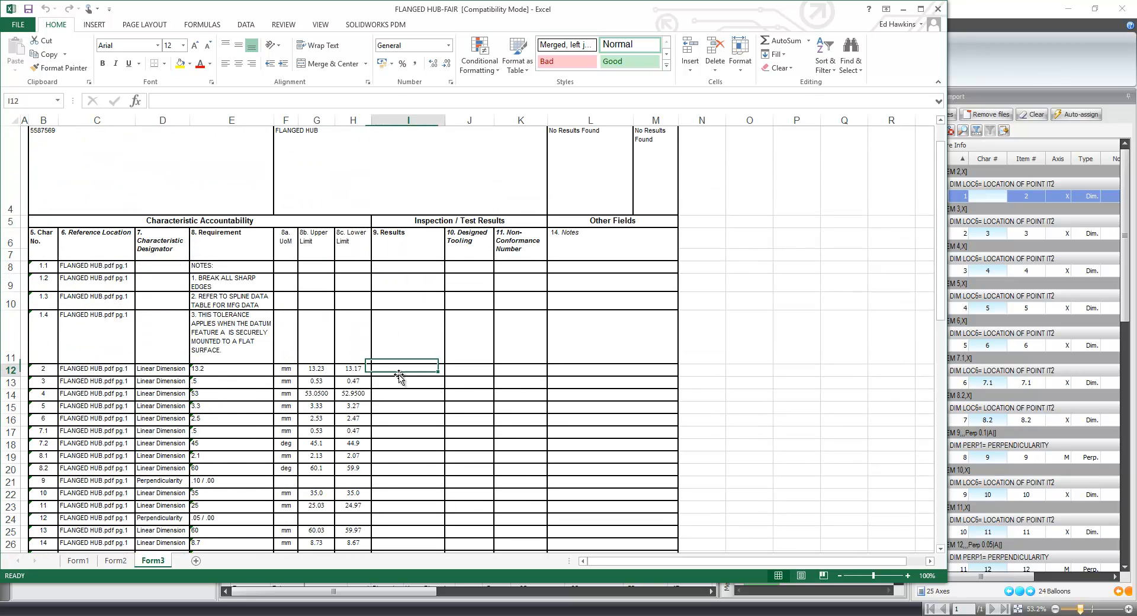
text(13.2)
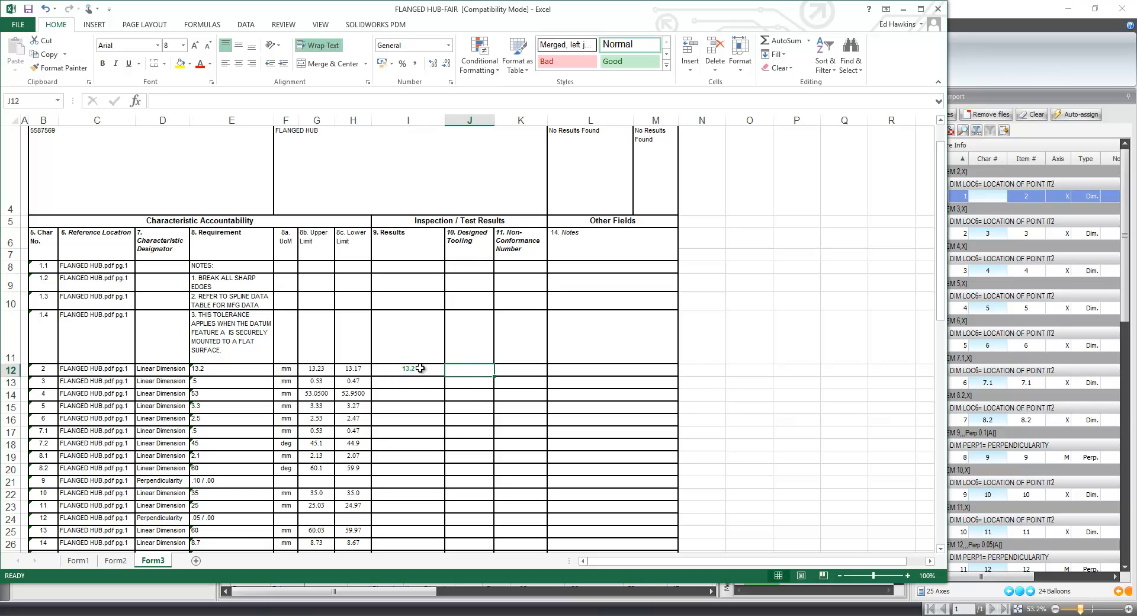
click(407, 368)
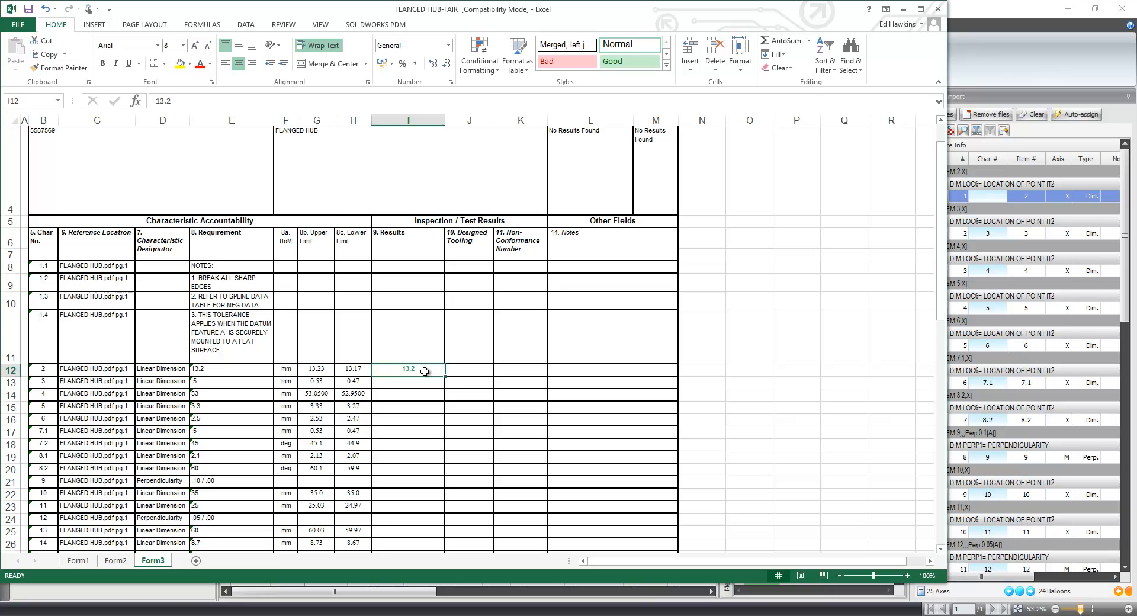
key(alt+tab)
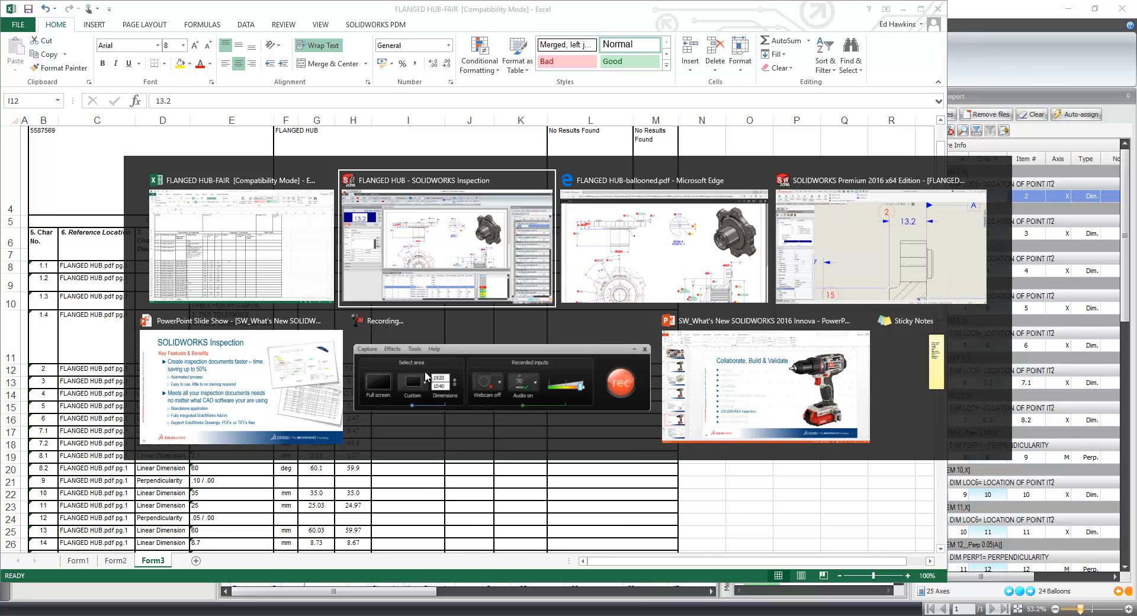